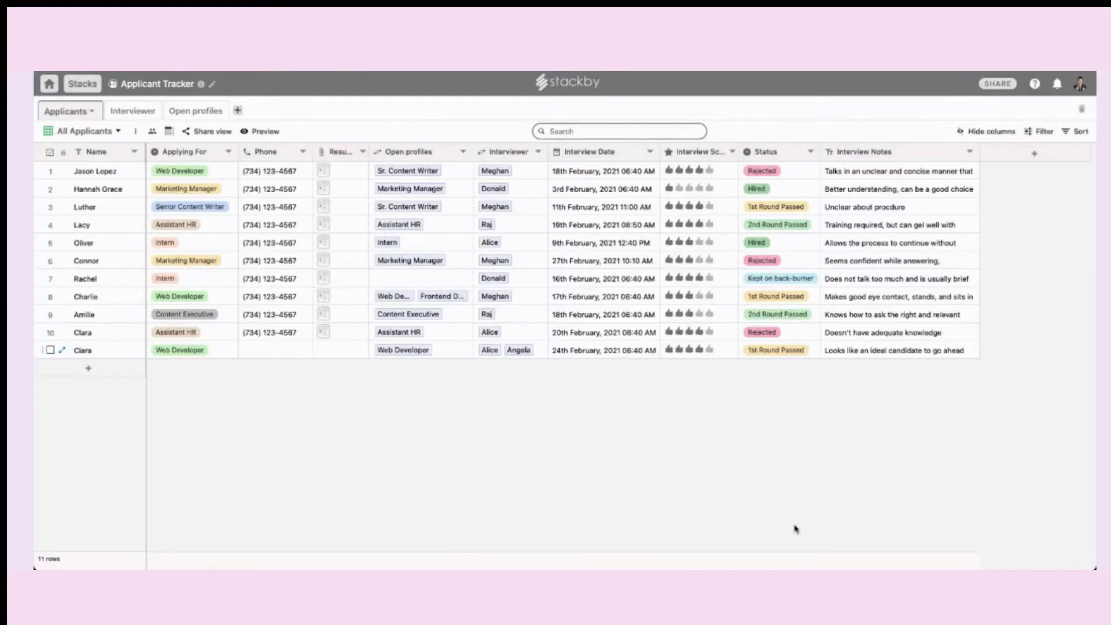
mouse_move(795, 523)
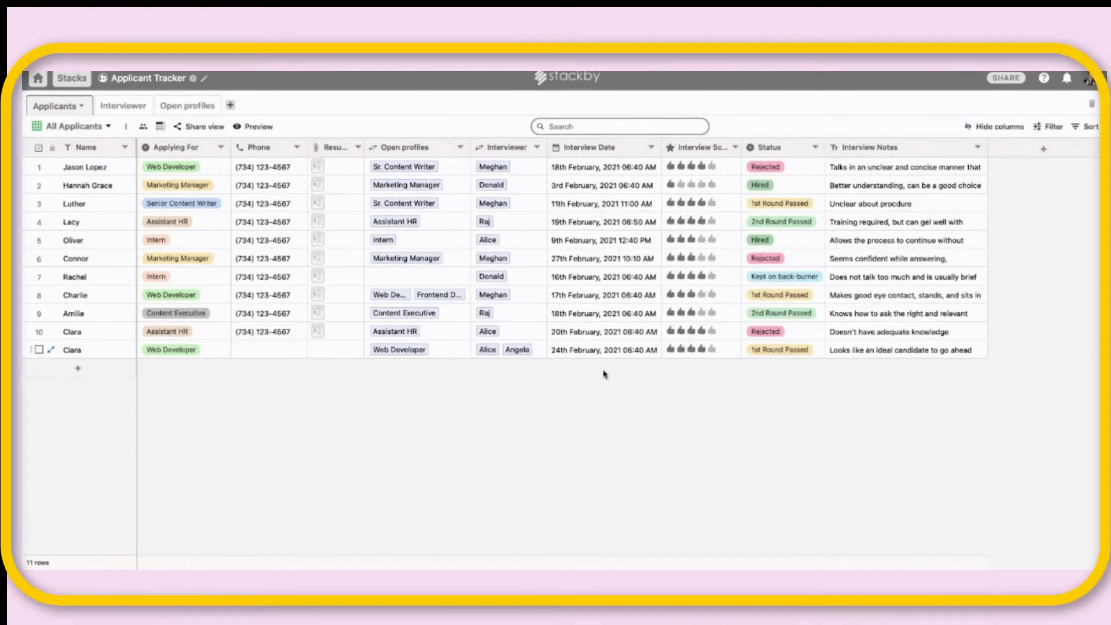
- Browse the Interviewer and Open profiles tables, then return to Applicants
click(123, 105)
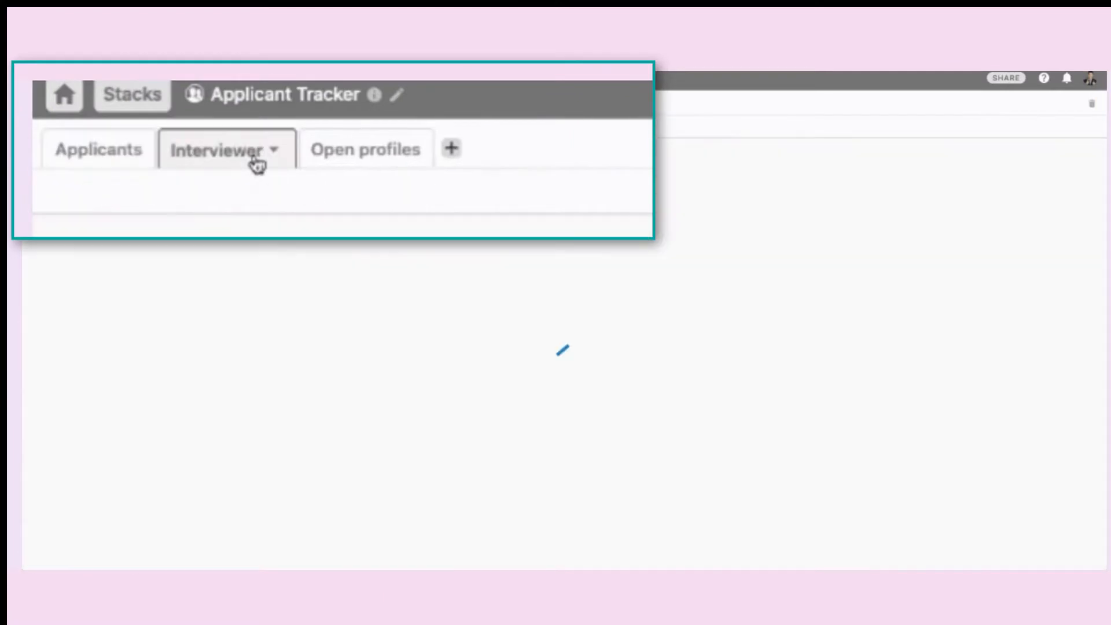
click(220, 149)
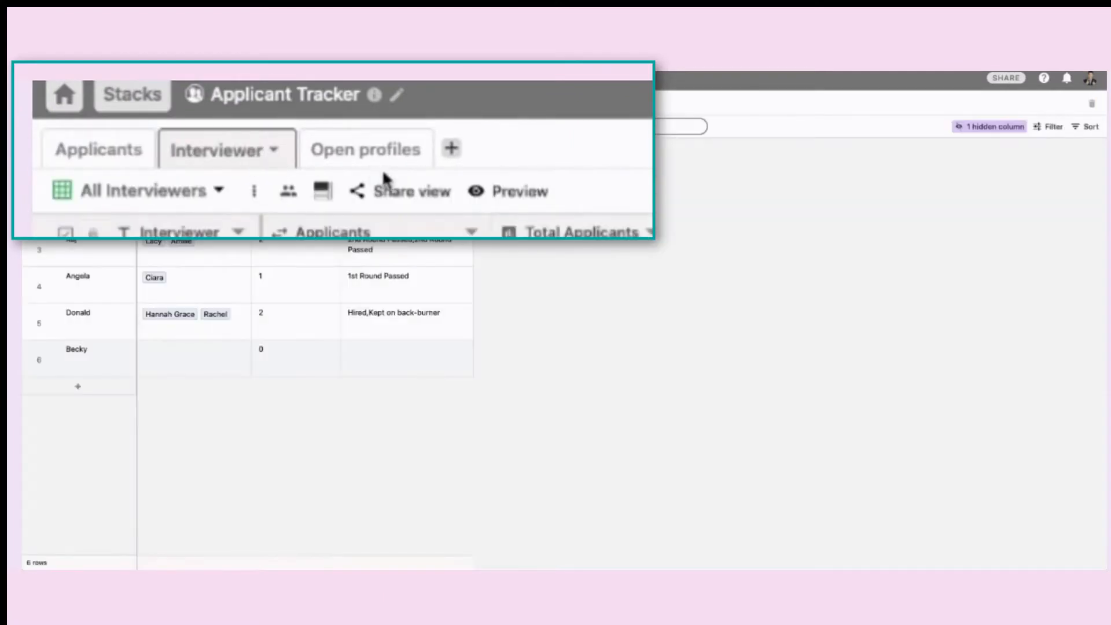
click(366, 149)
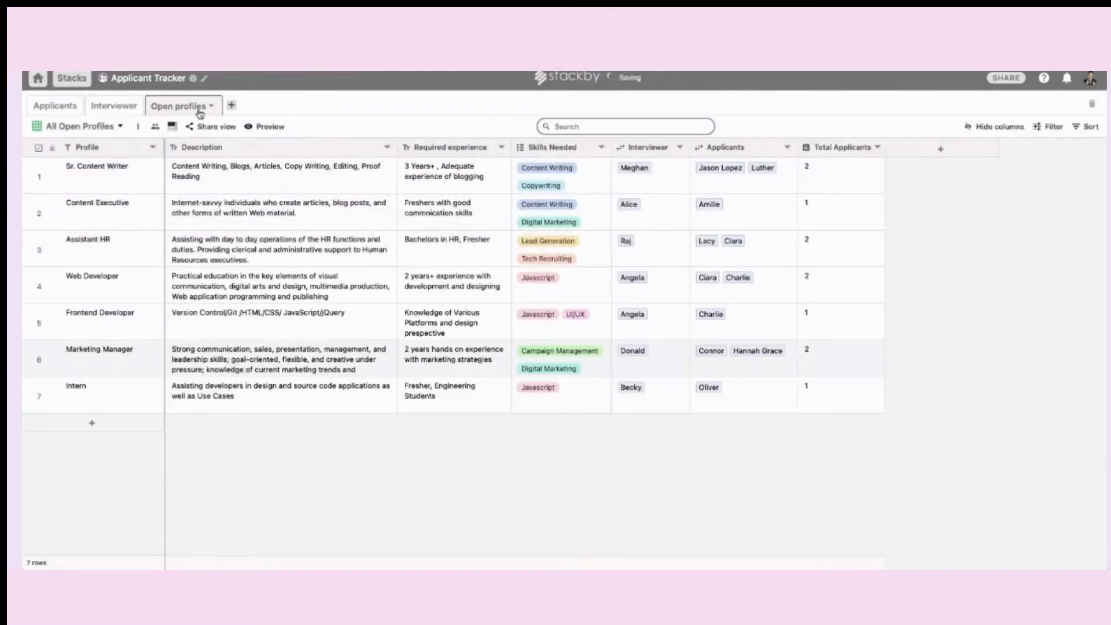
click(55, 106)
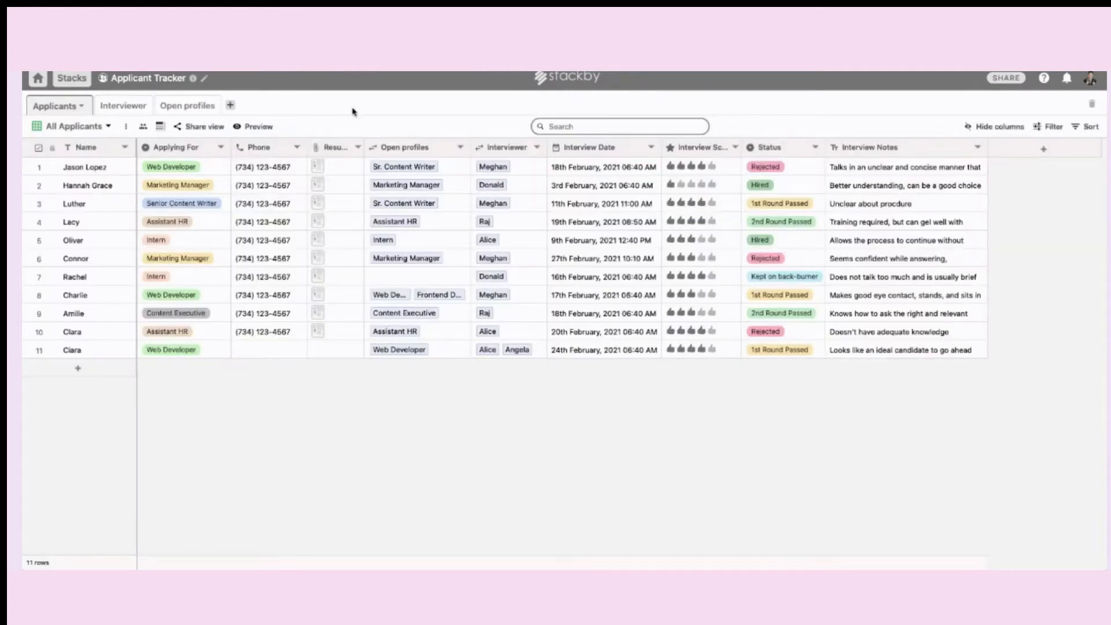
mouse_move(261, 305)
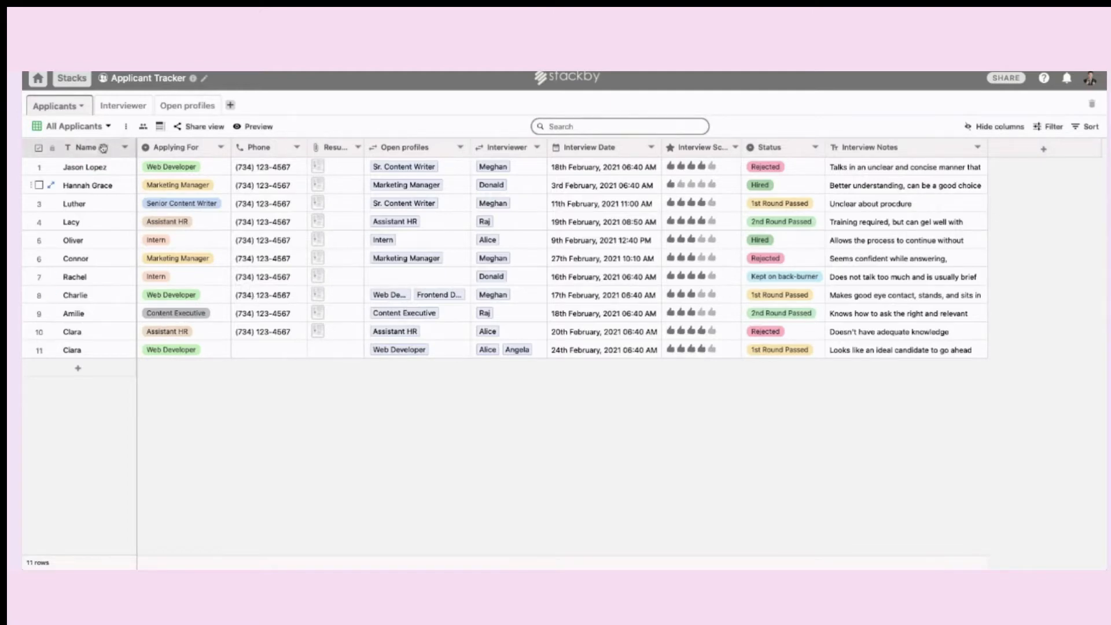
- Switch Applicants to the Applicant Tracking Form view and scroll through its fields
click(73, 126)
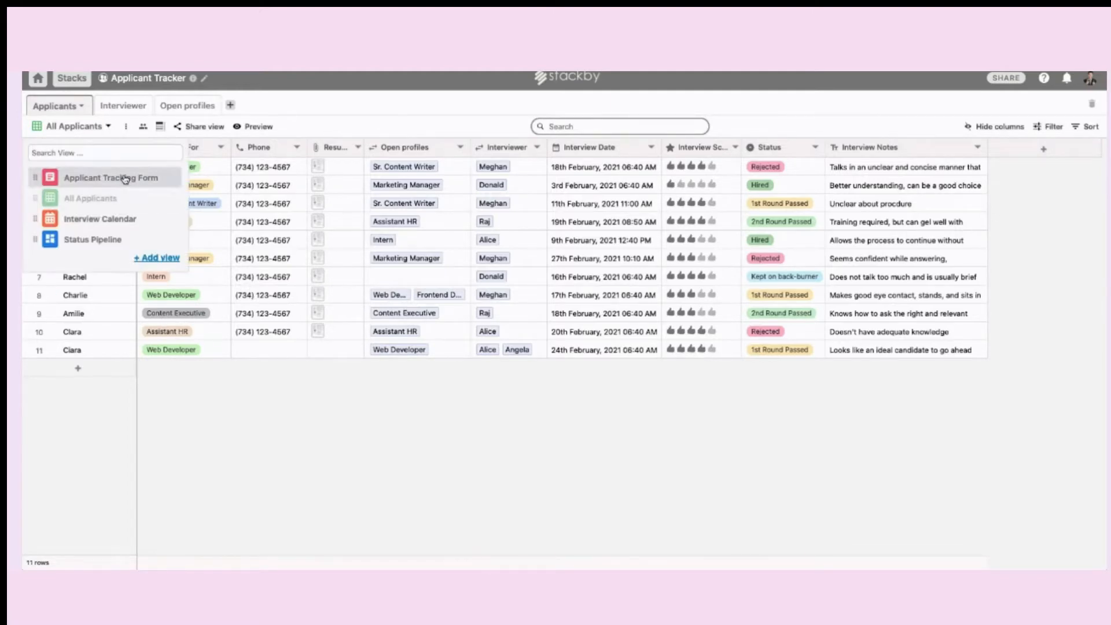
click(110, 177)
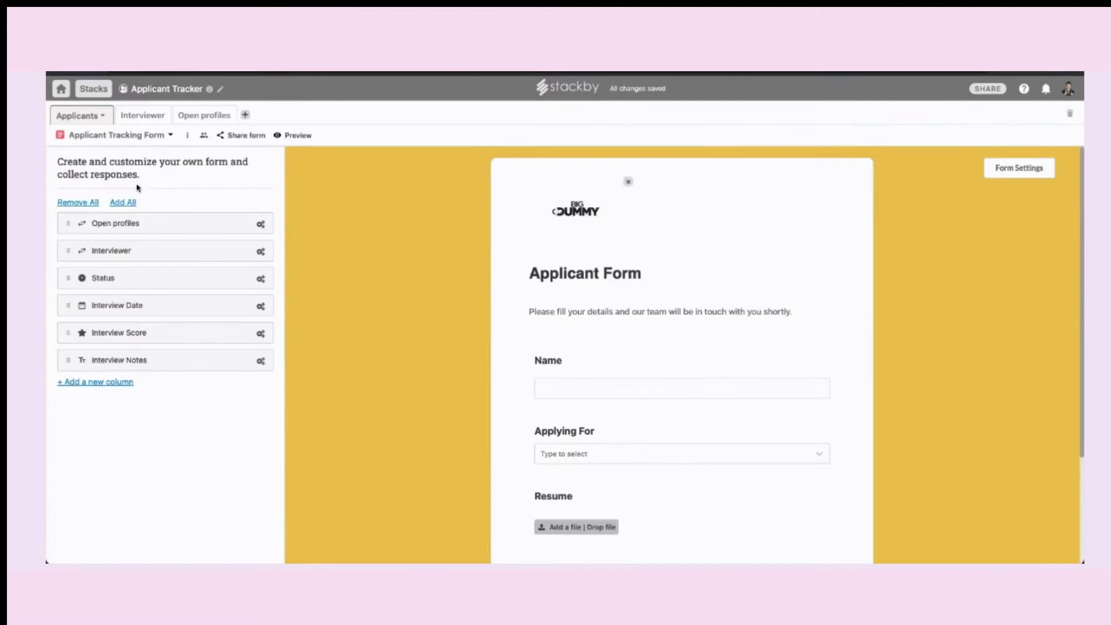
mouse_move(153, 227)
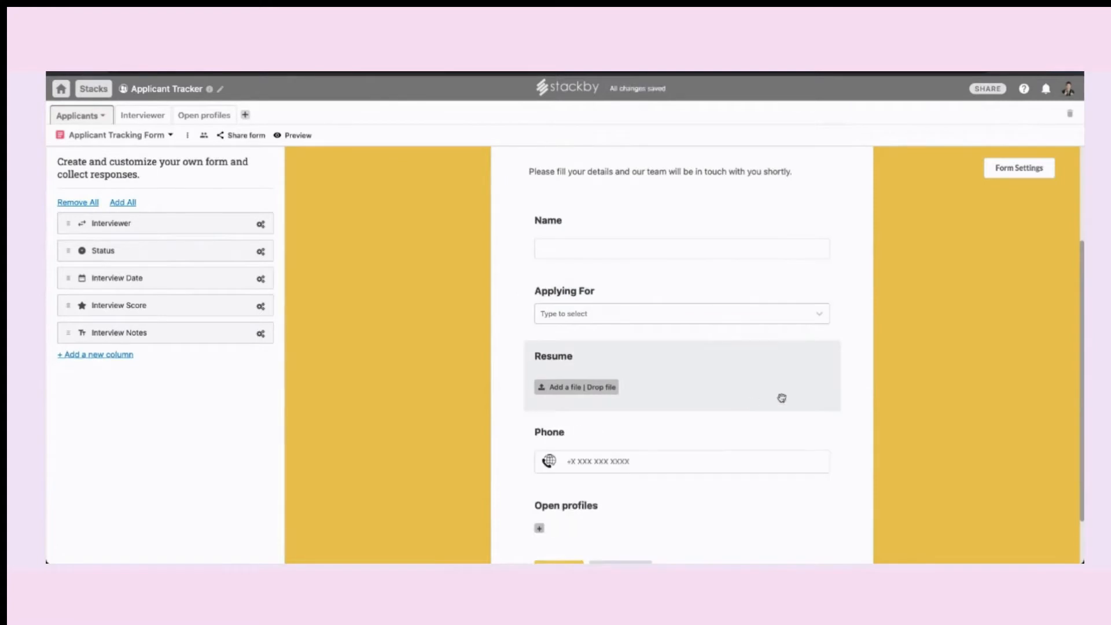
scroll(up, 3)
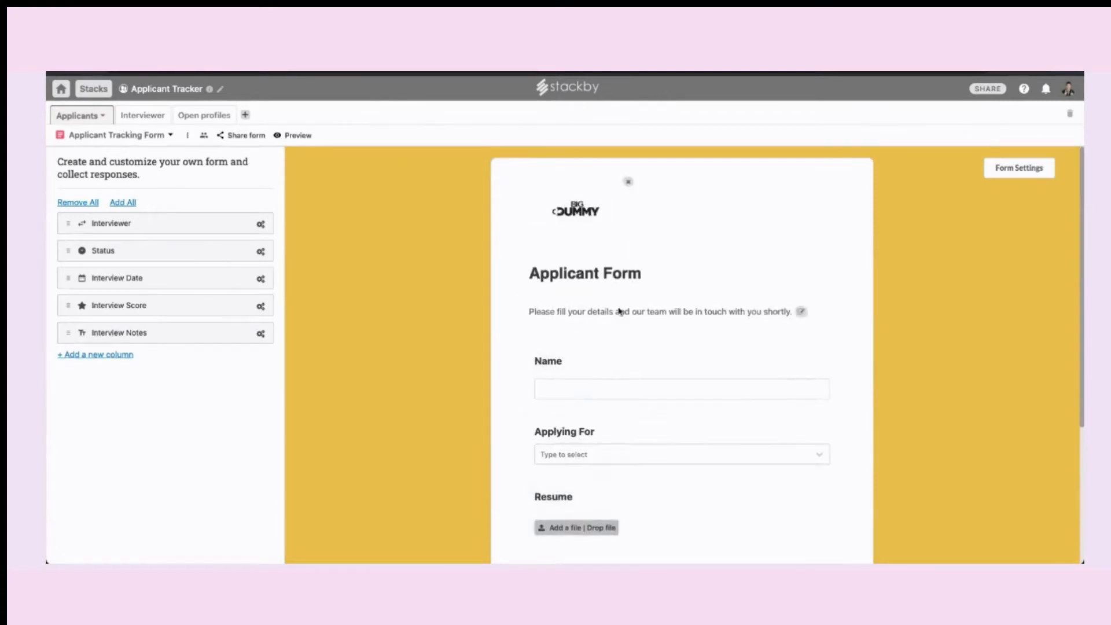
scroll(down, 3)
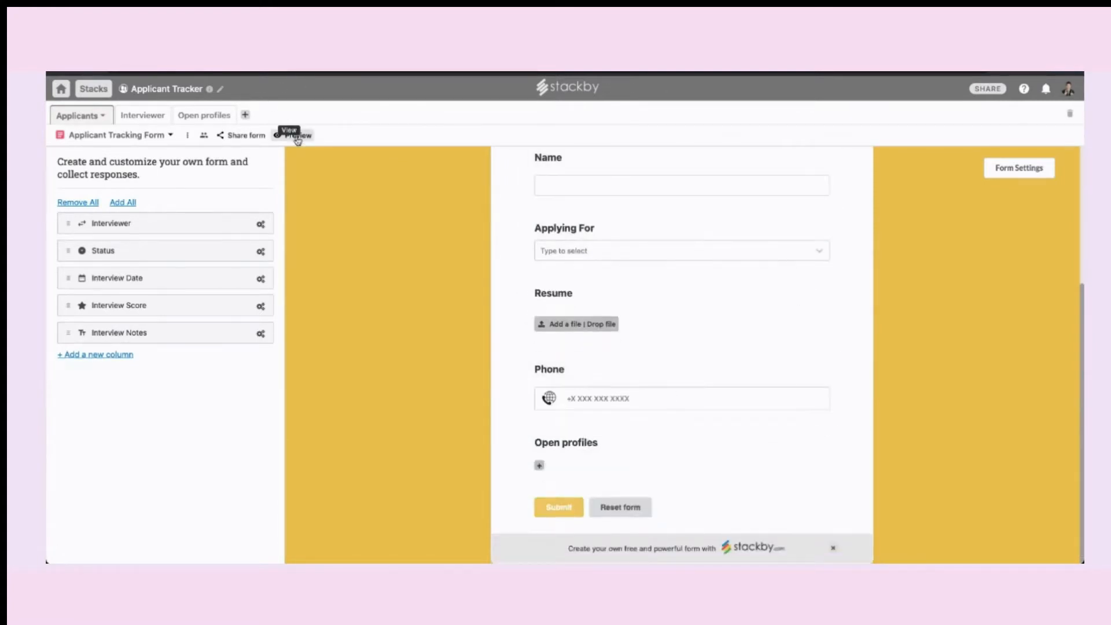
- Submit a test Marketing Manager application with a linked open profile through the form preview
click(296, 136)
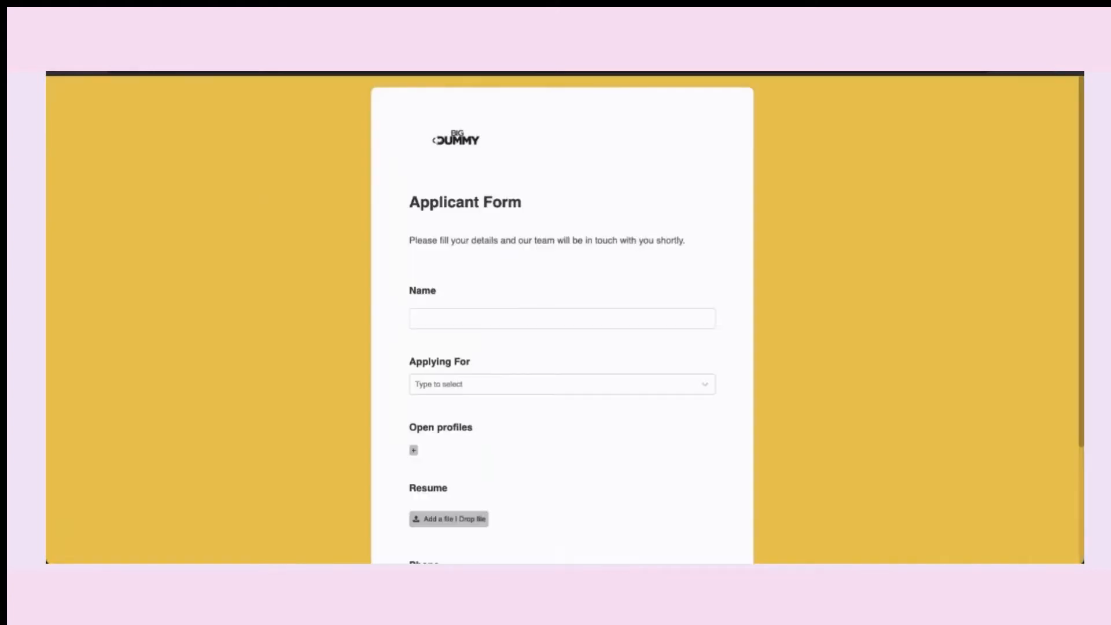
mouse_move(580, 401)
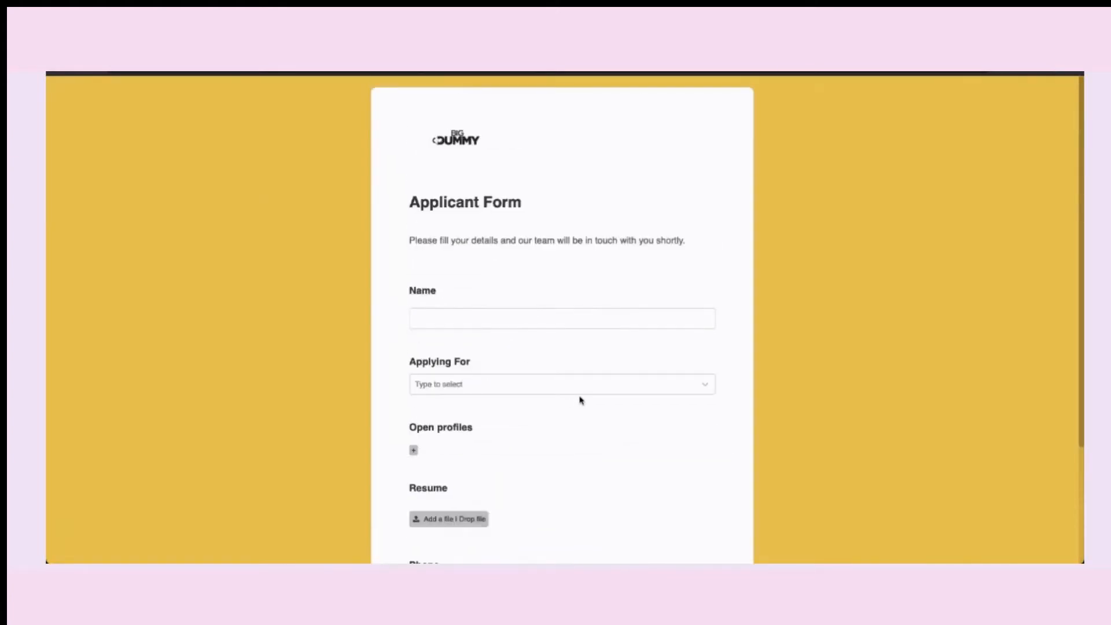
mouse_move(562, 306)
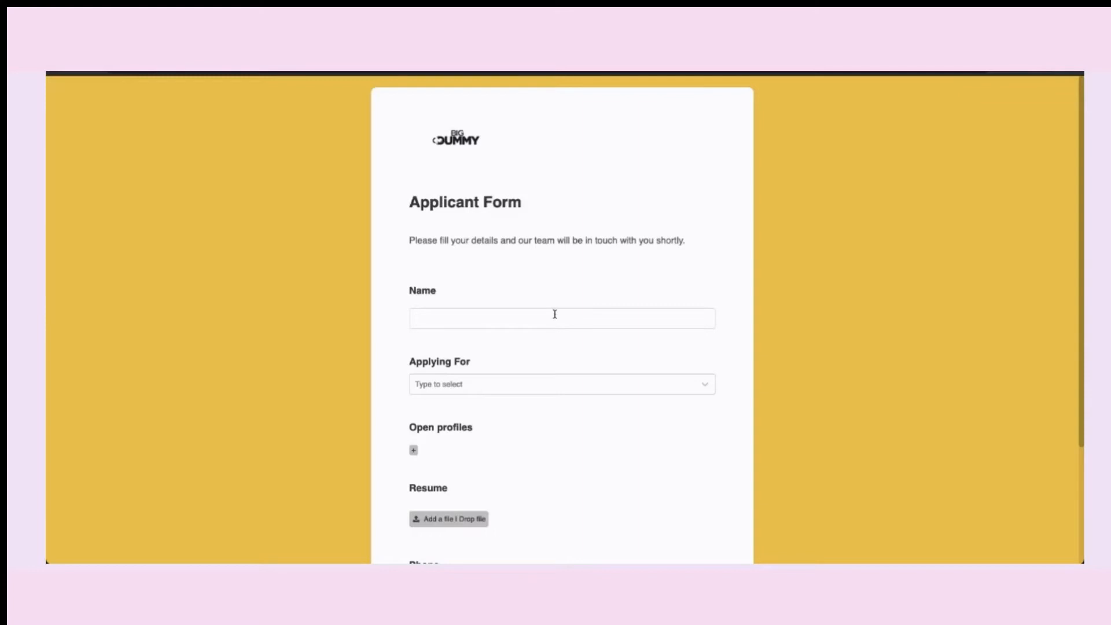
scroll(down, 3)
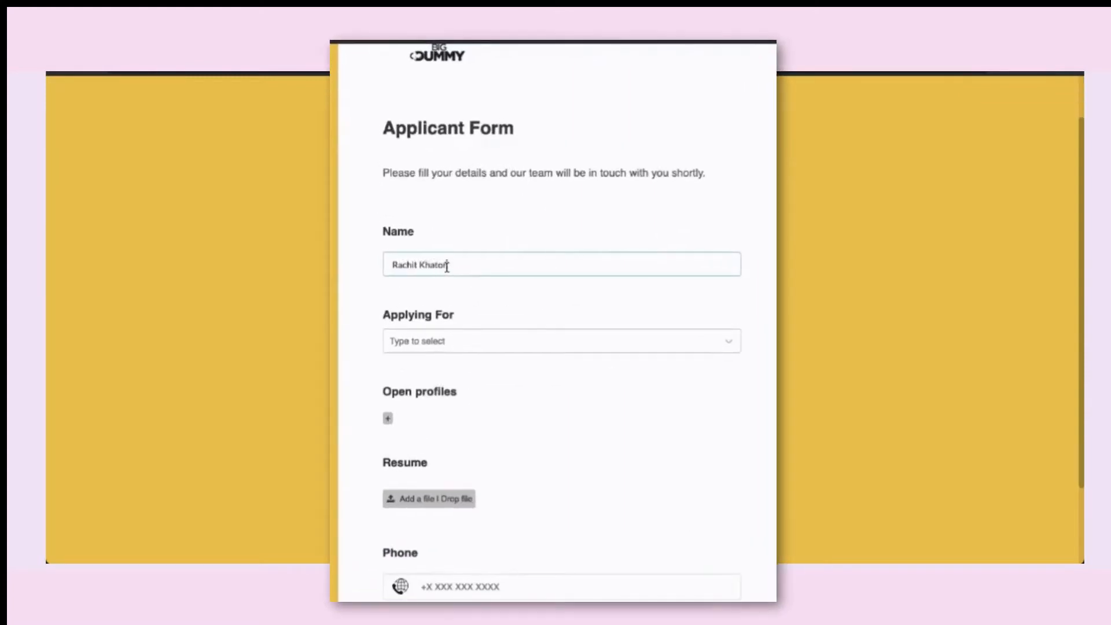
click(561, 341)
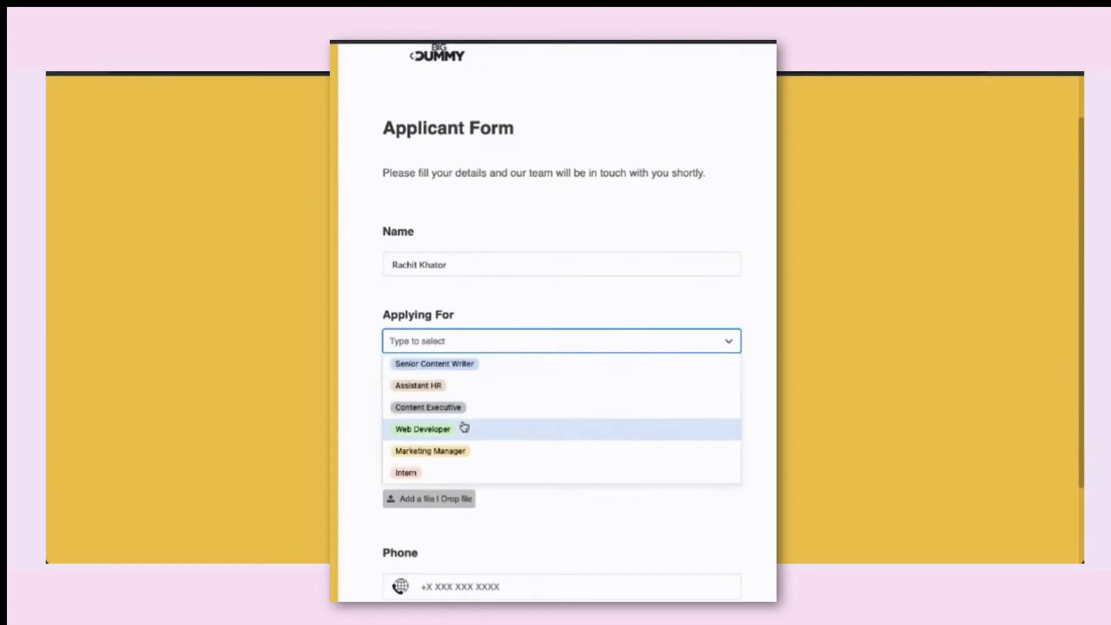
click(430, 451)
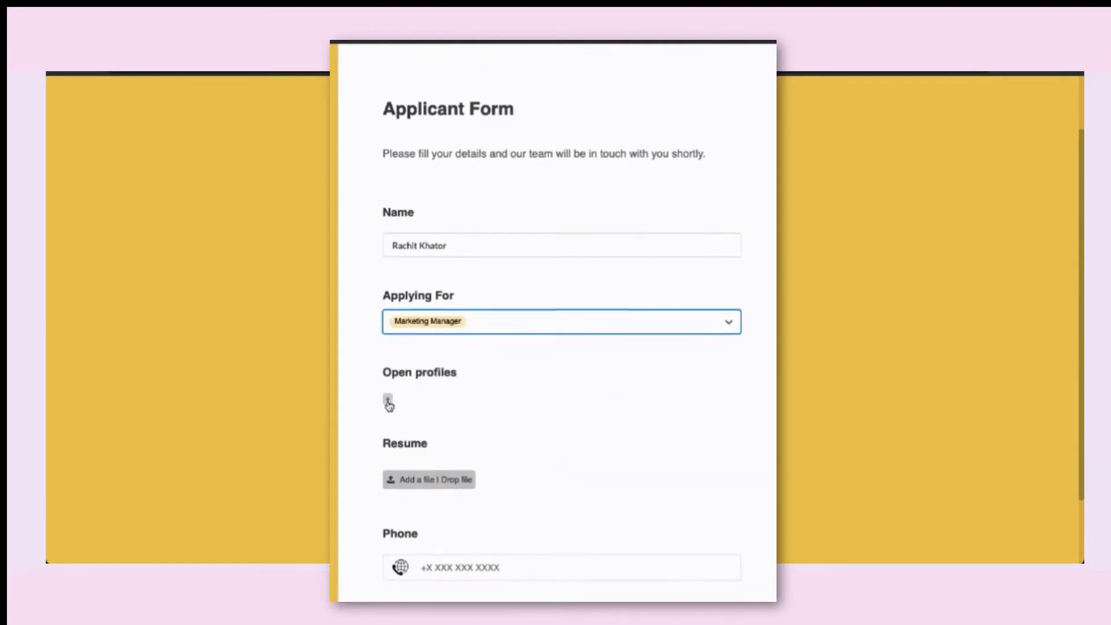
click(388, 404)
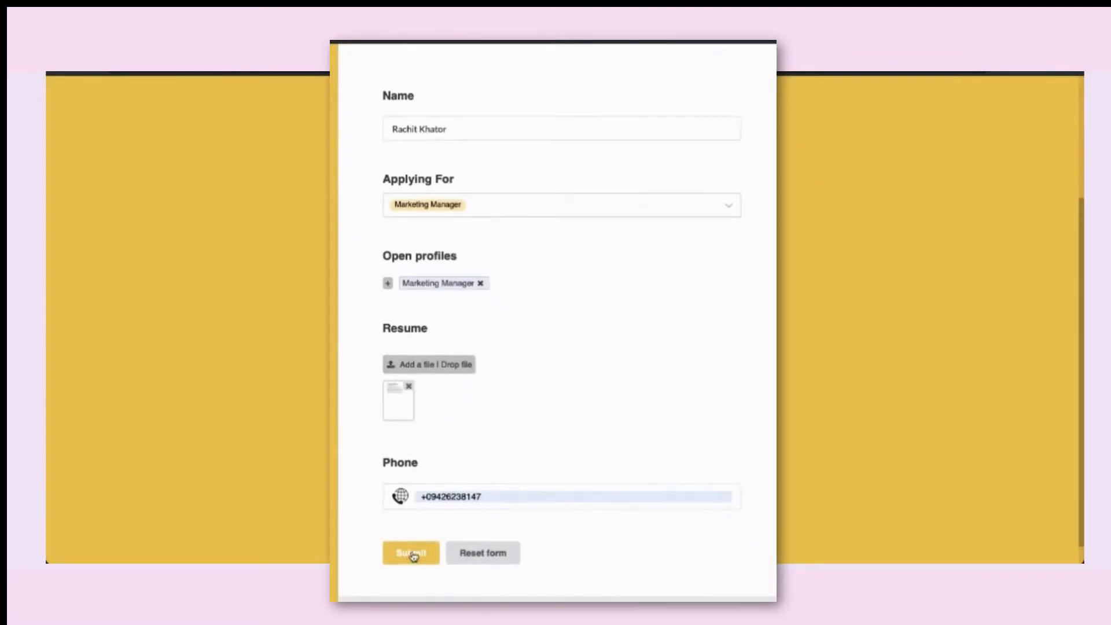
click(410, 553)
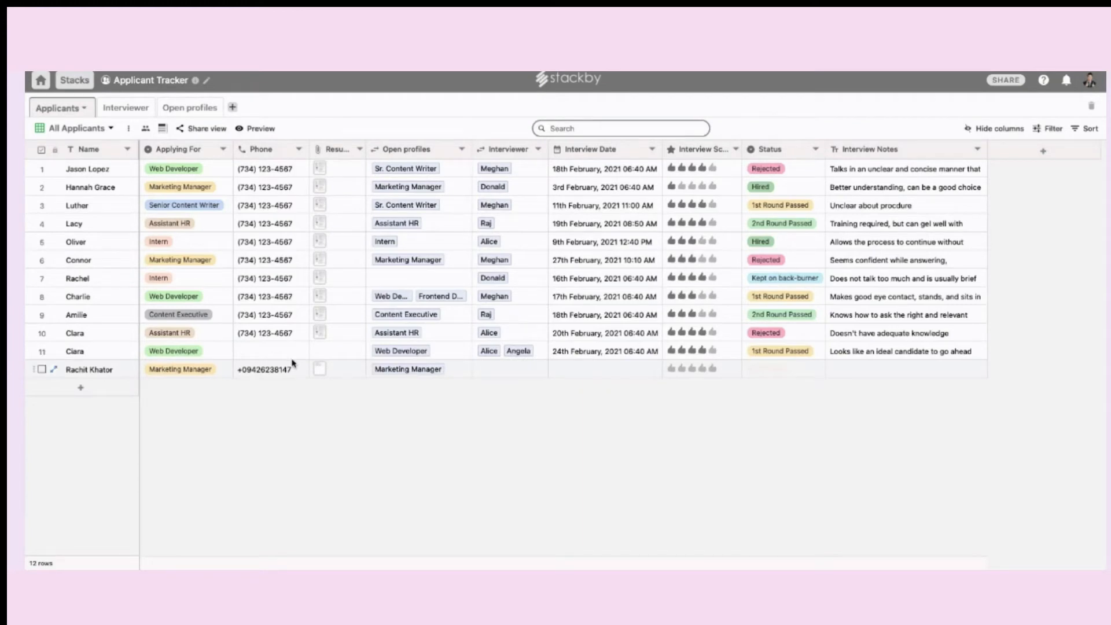
mouse_move(533, 388)
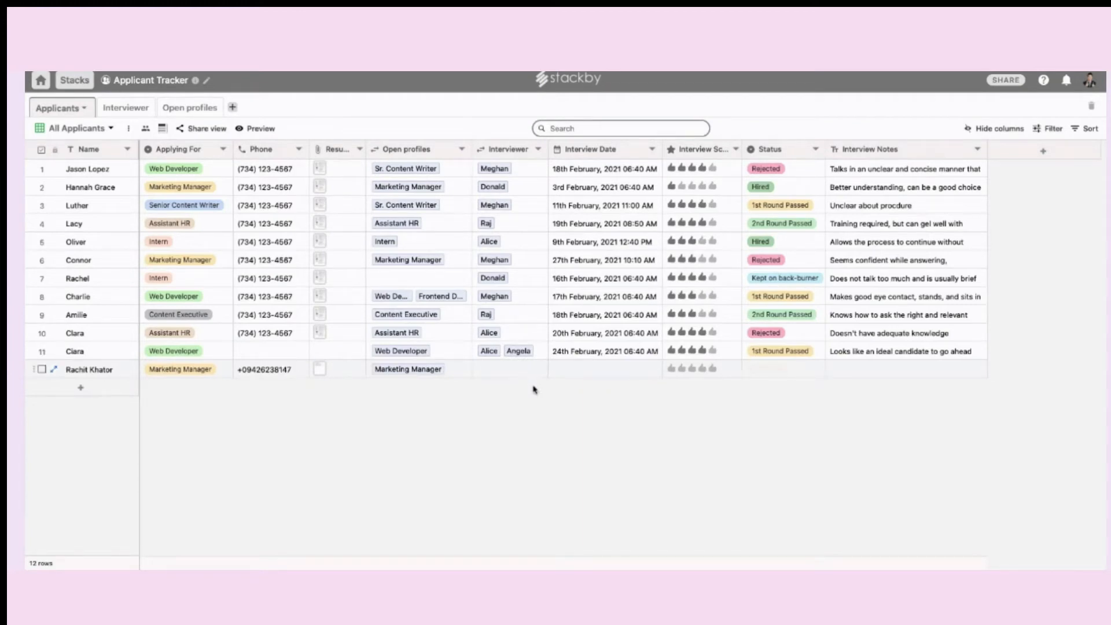
- Link Donald as interviewer for the new Marketing Manager applicant in row 12
click(508, 369)
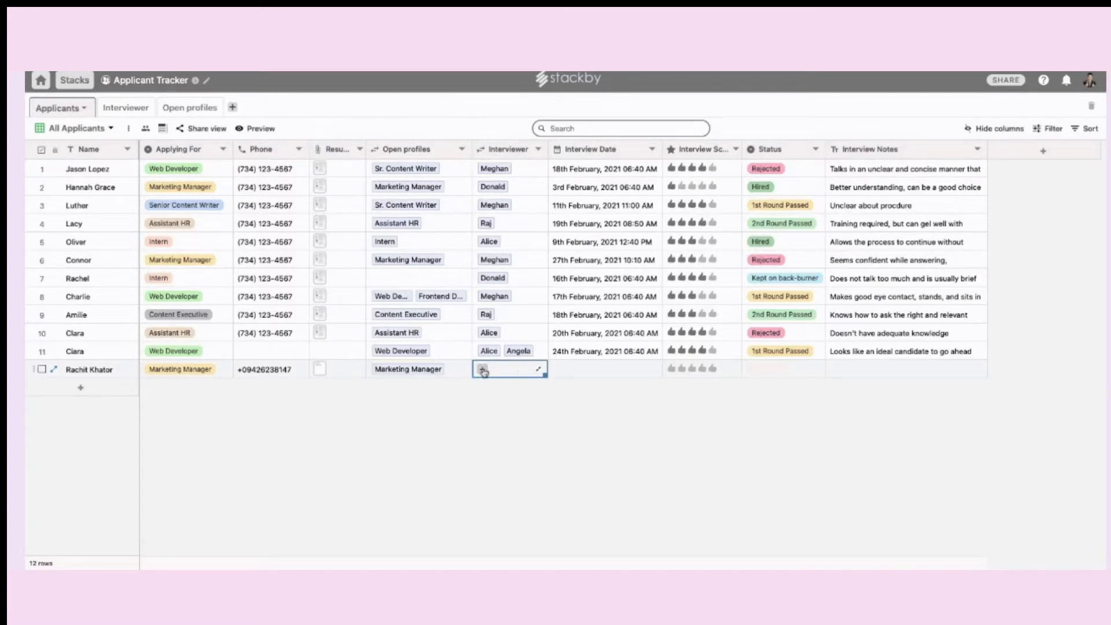
click(484, 369)
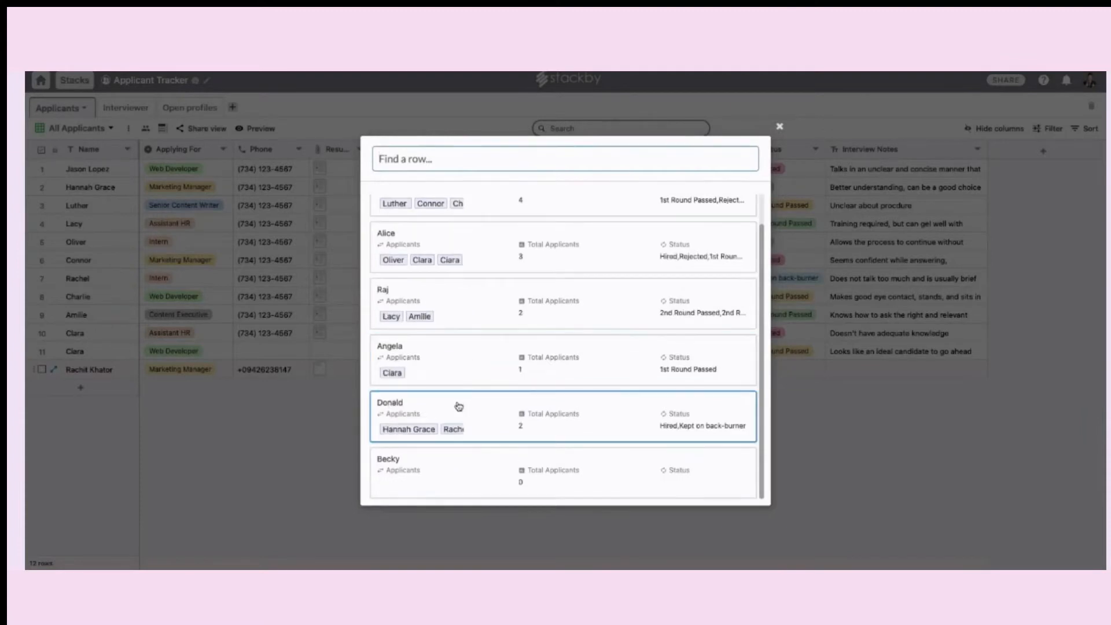
click(779, 126)
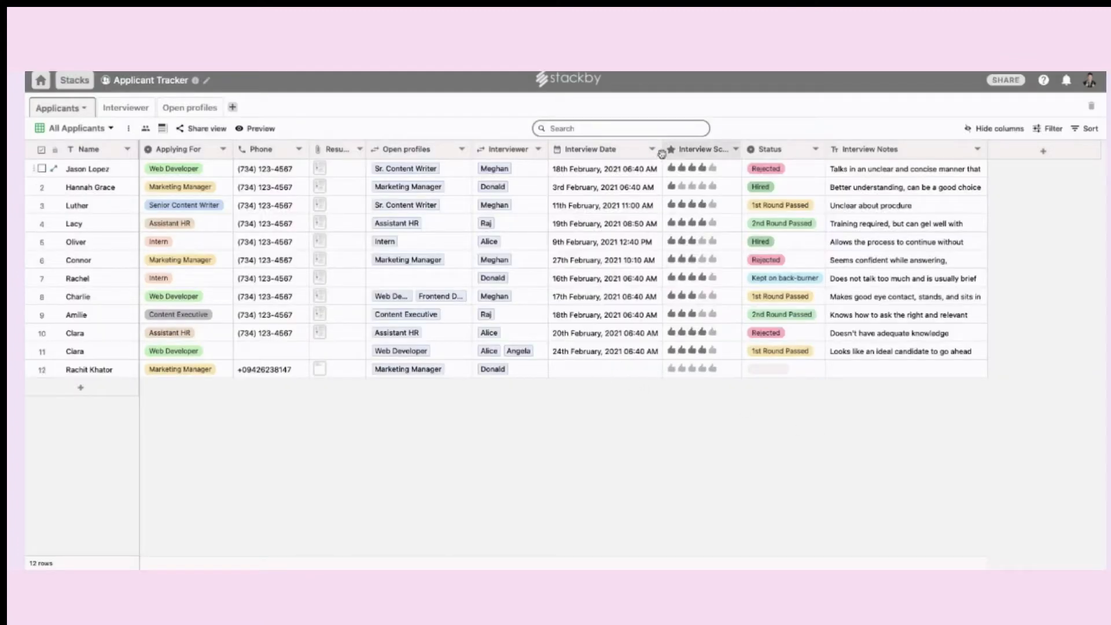
- Give row 12 a 27 February interview date, 1st Round Passed status and a good-candidate note
click(604, 369)
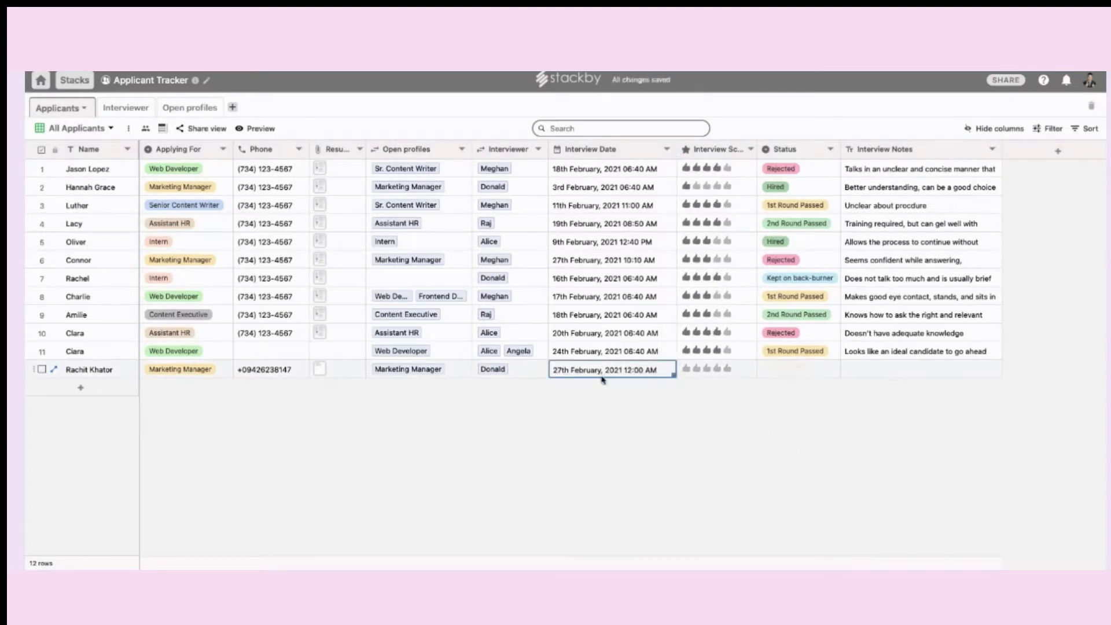
click(797, 369)
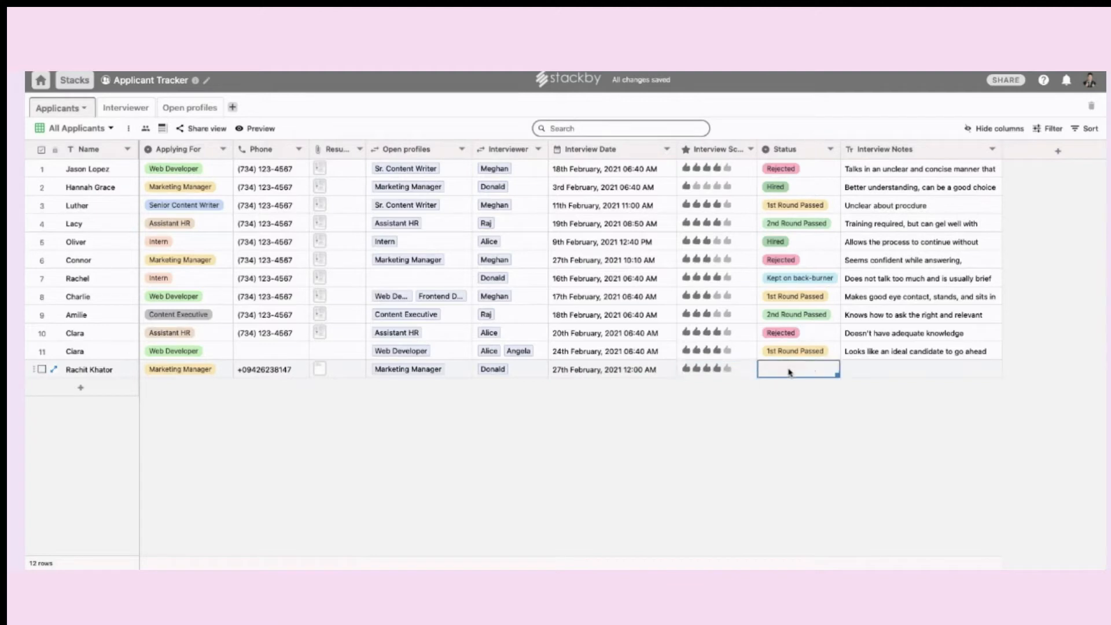
click(798, 369)
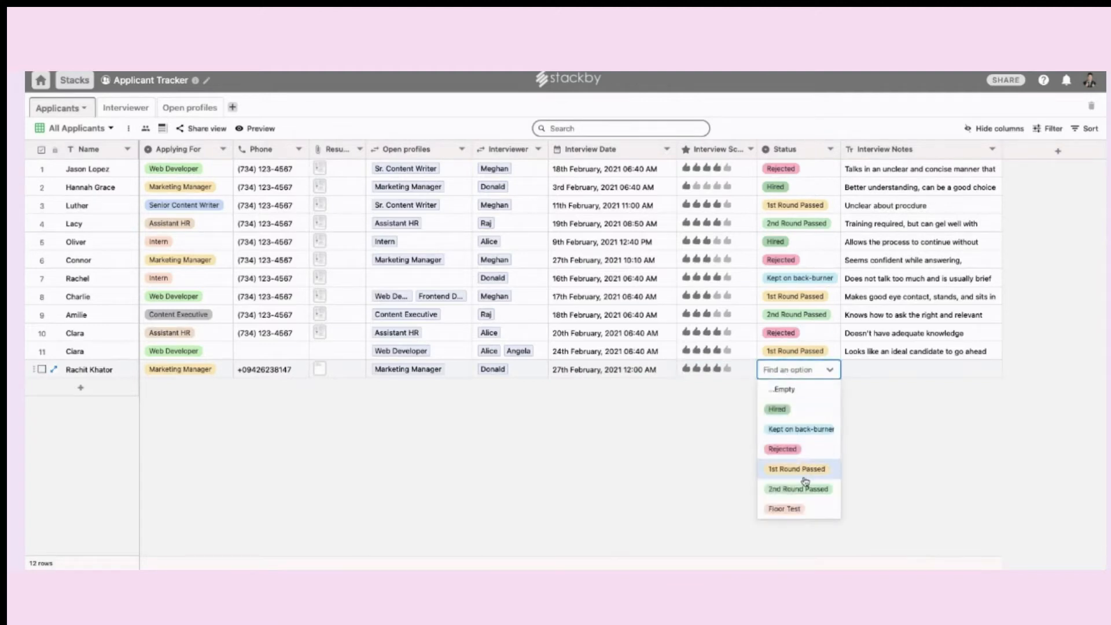
click(796, 468)
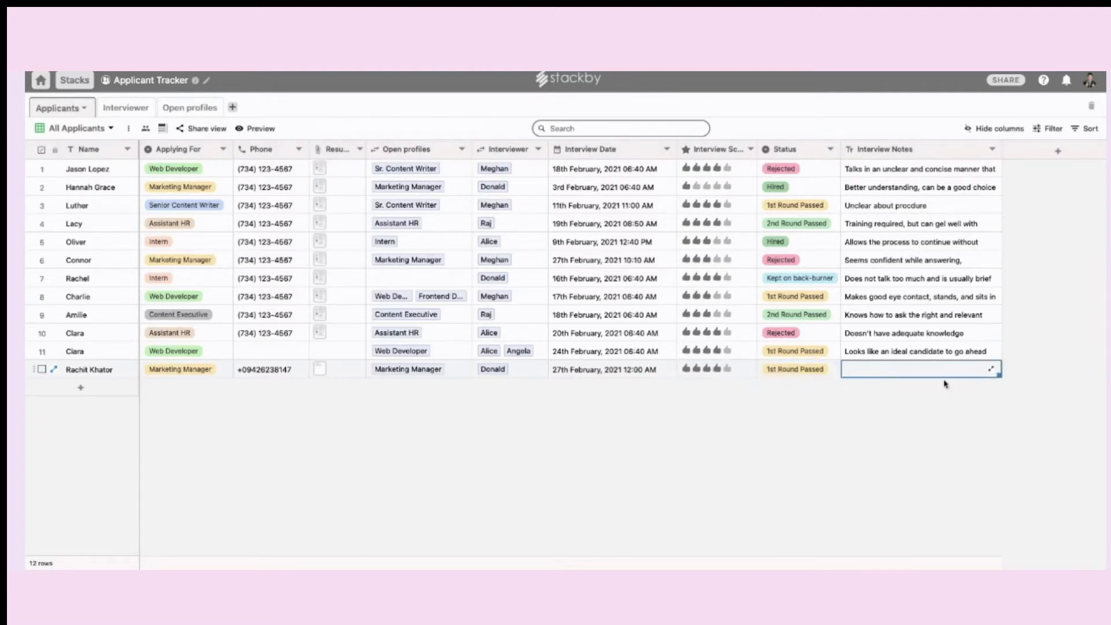
text(Looks like a good candidate)
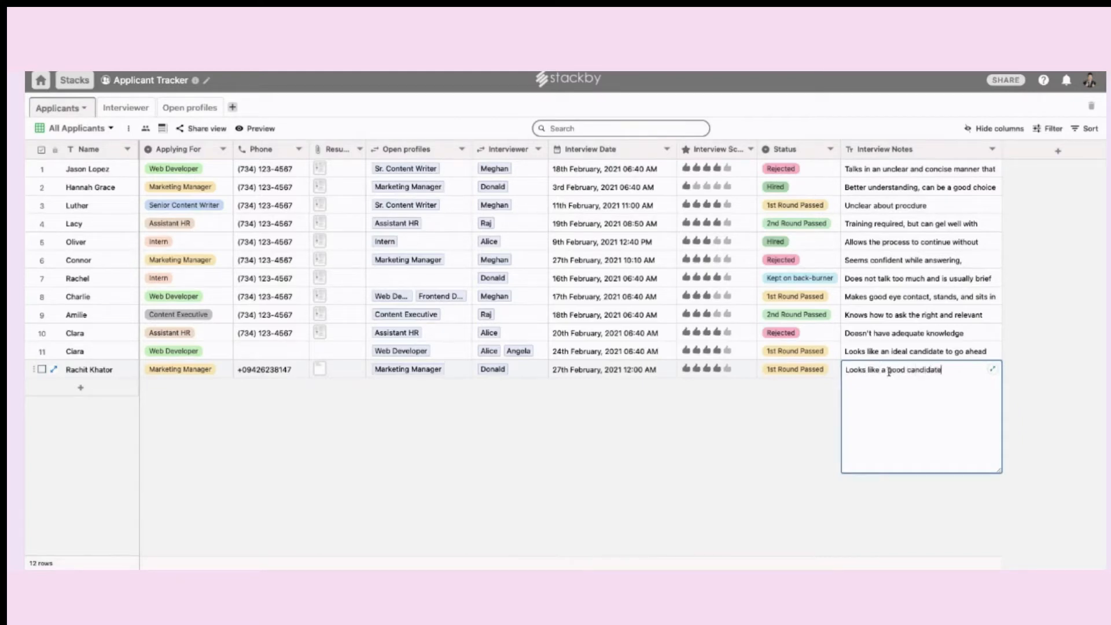
text(for the marketing role)
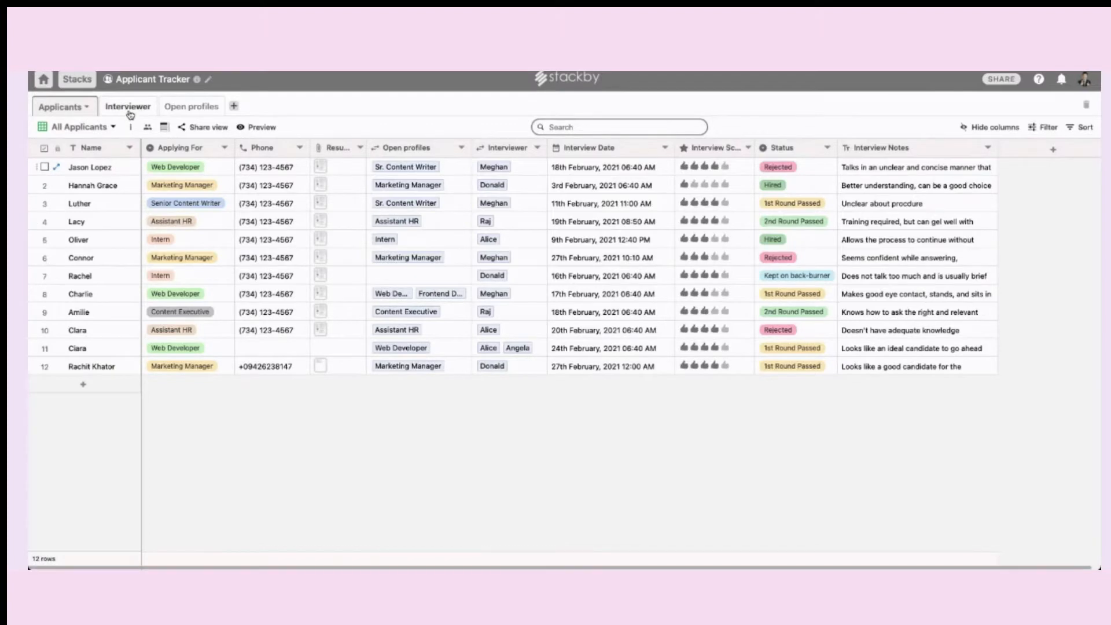
click(129, 105)
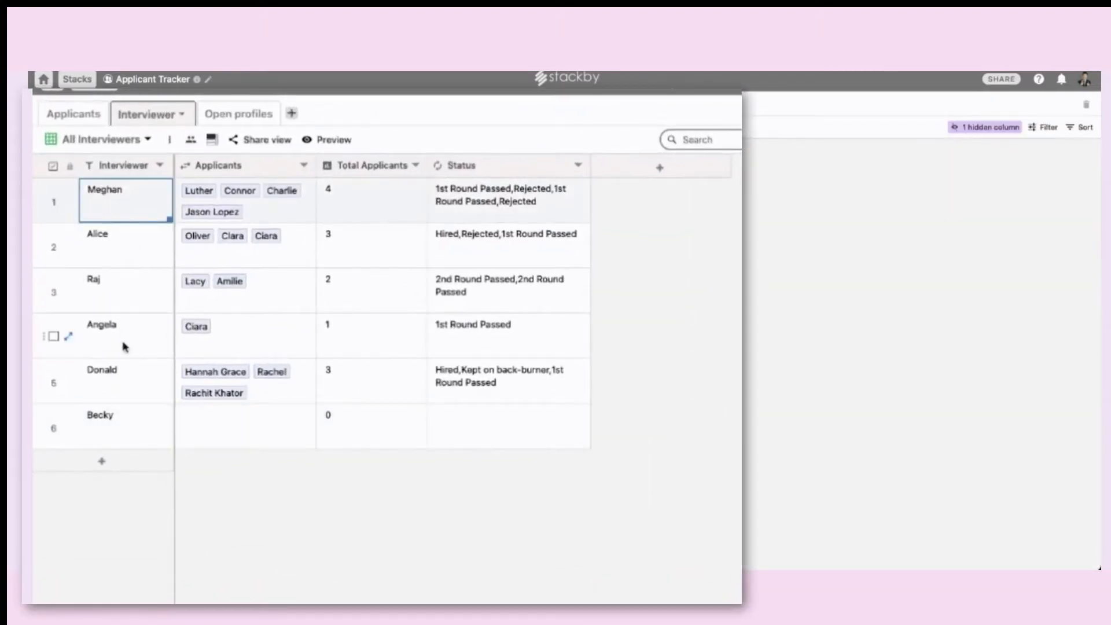
mouse_move(359, 253)
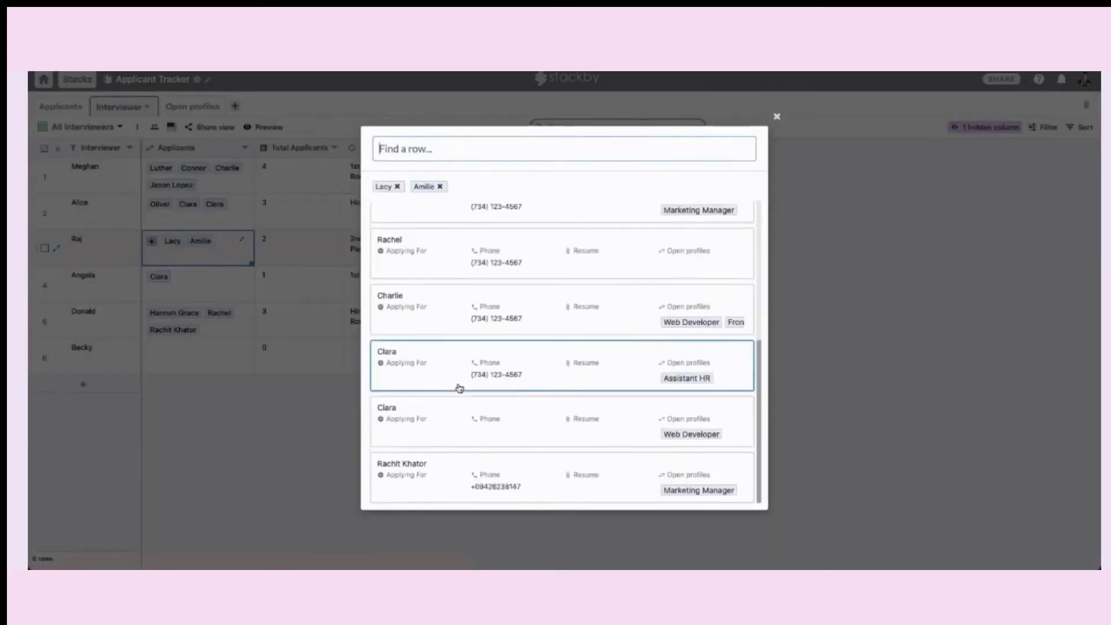
click(776, 116)
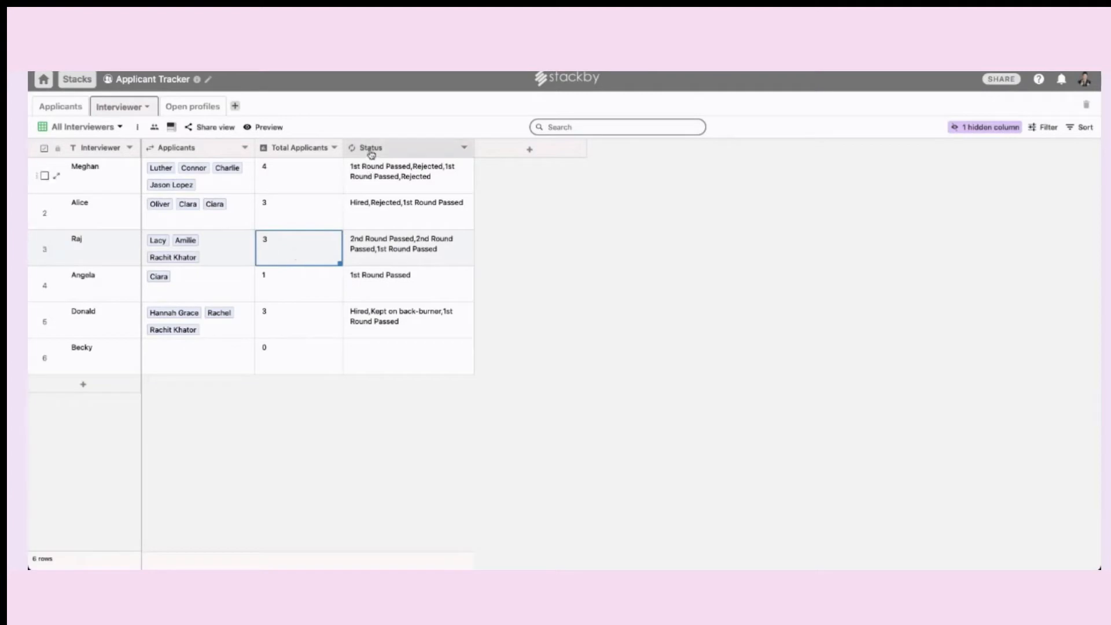
mouse_move(237, 173)
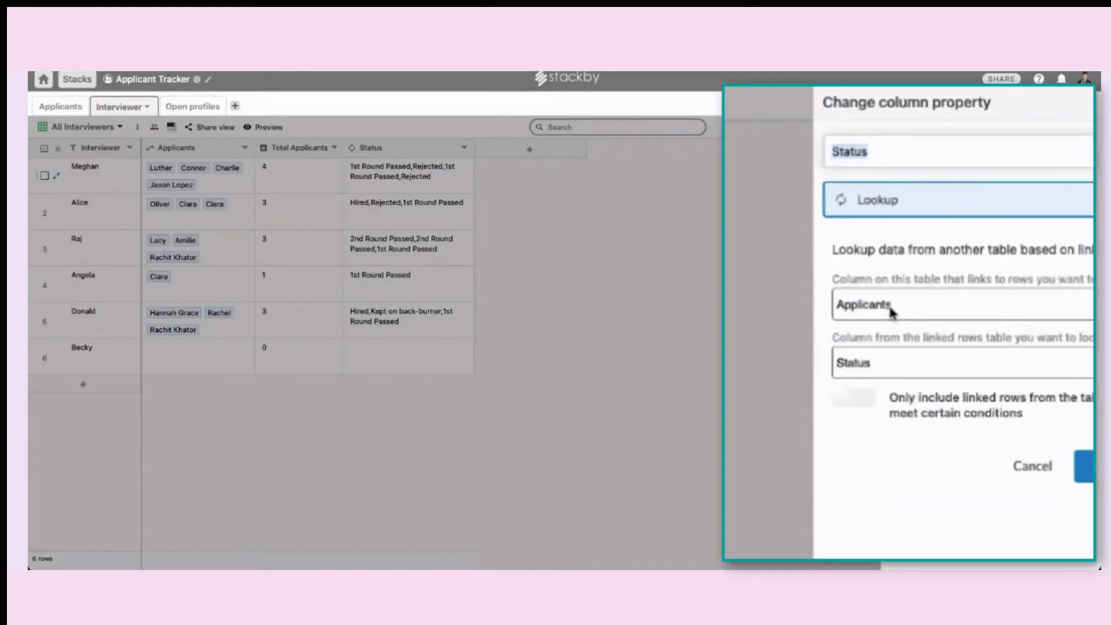
mouse_move(1032, 308)
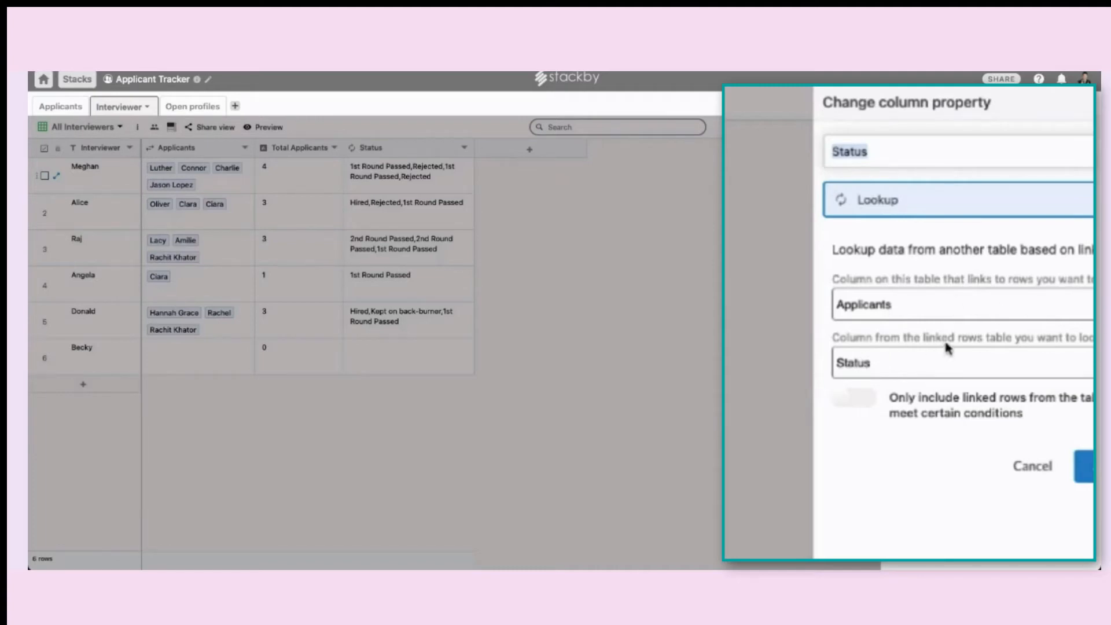
mouse_move(1049, 354)
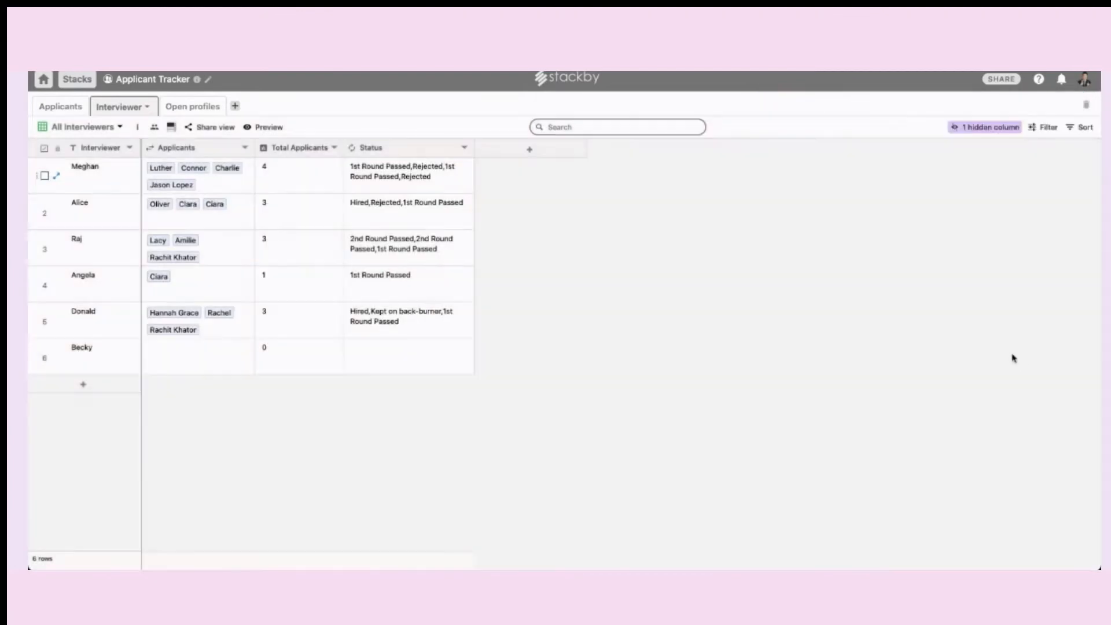
- Add Luther to Angela's Applicants alongside Ciara
click(173, 277)
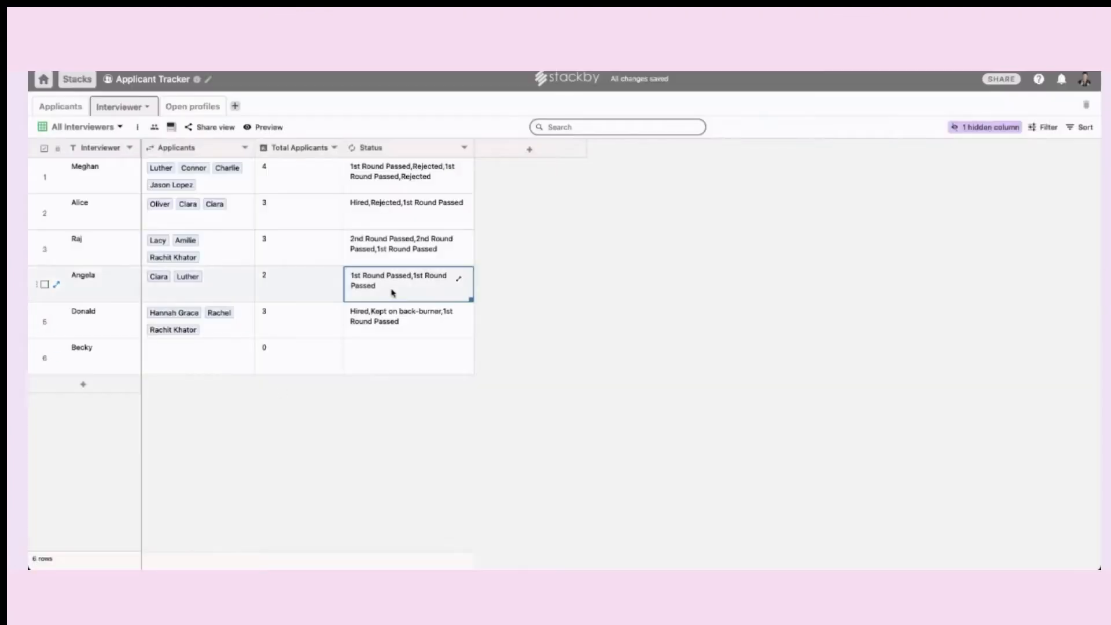
mouse_move(417, 290)
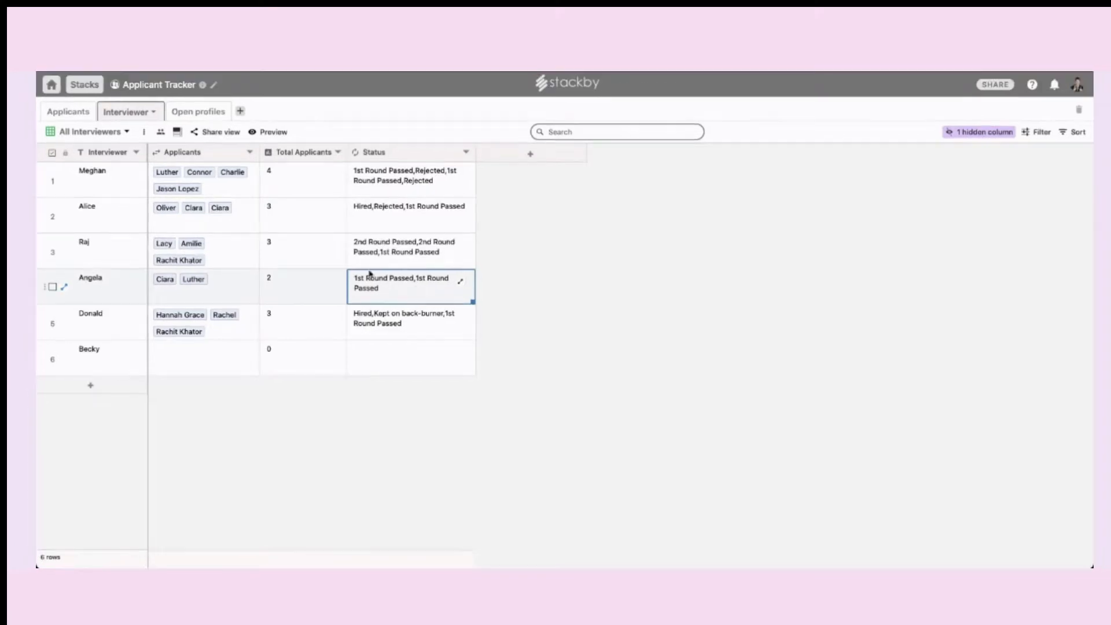
click(193, 111)
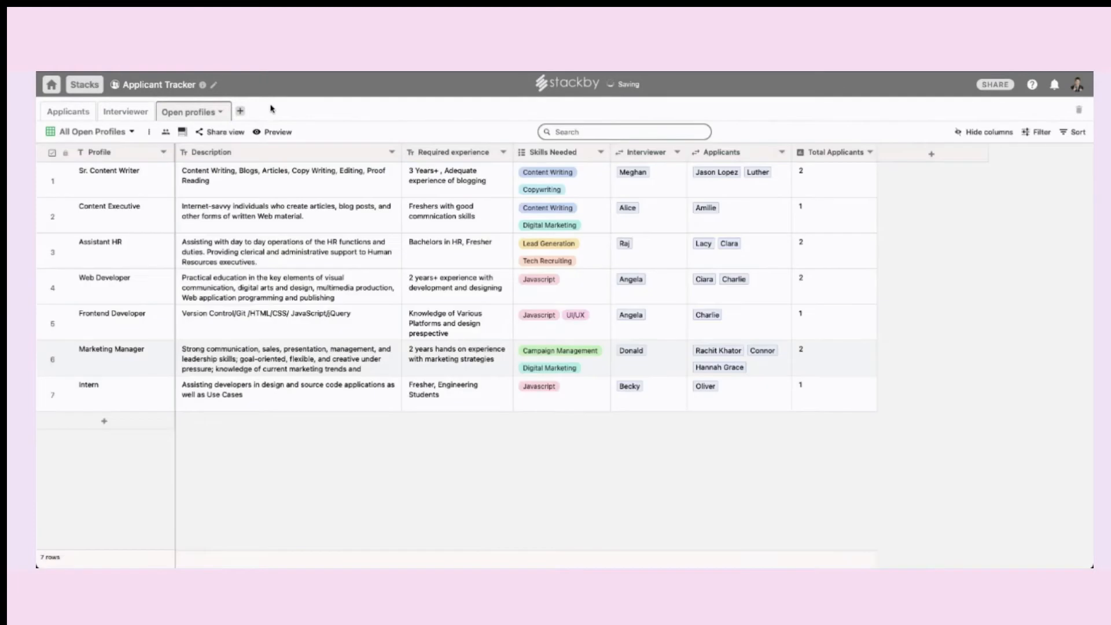
click(120, 176)
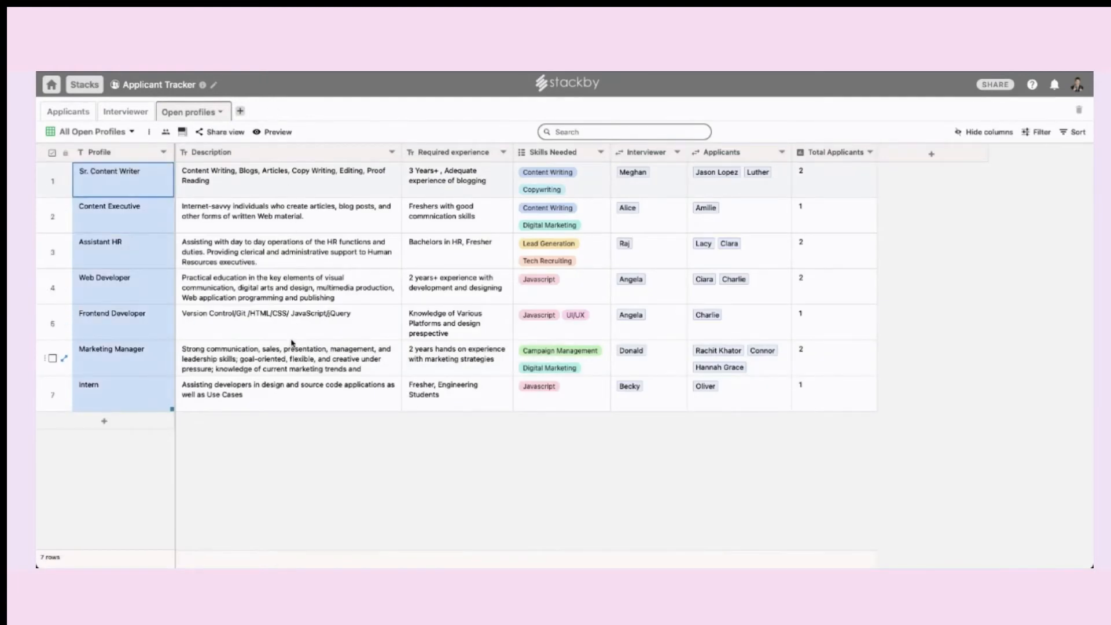
click(457, 250)
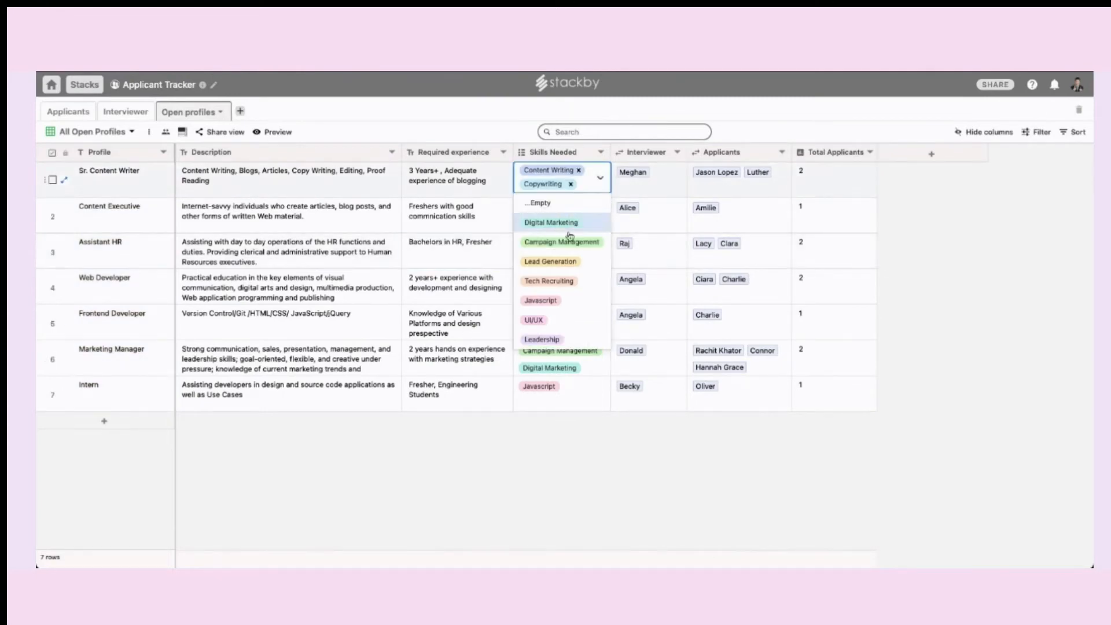
click(561, 393)
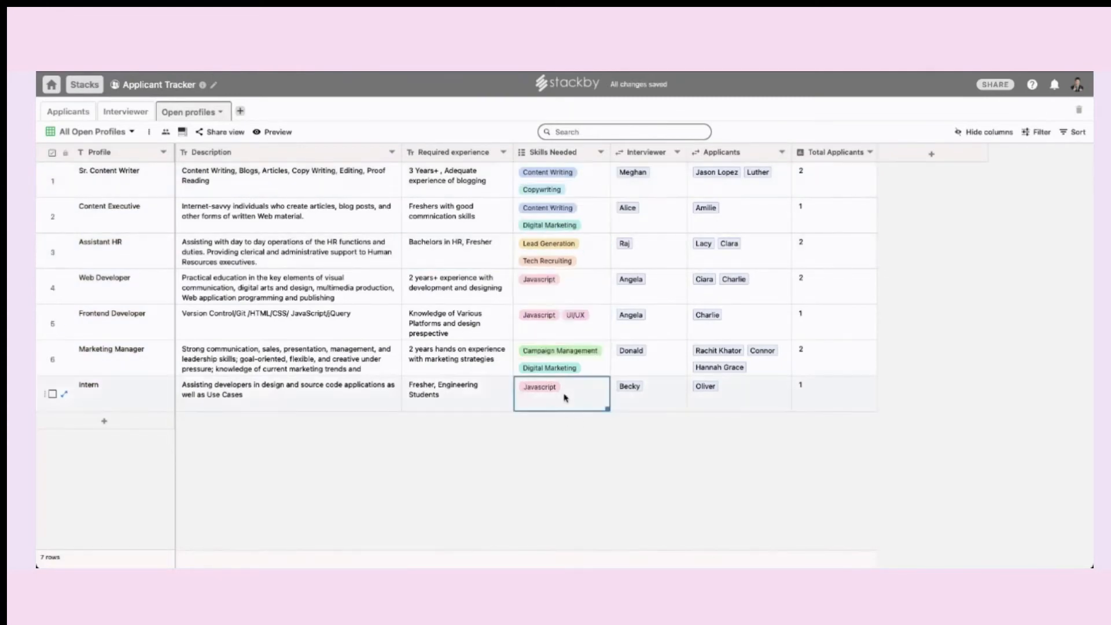
mouse_move(676, 331)
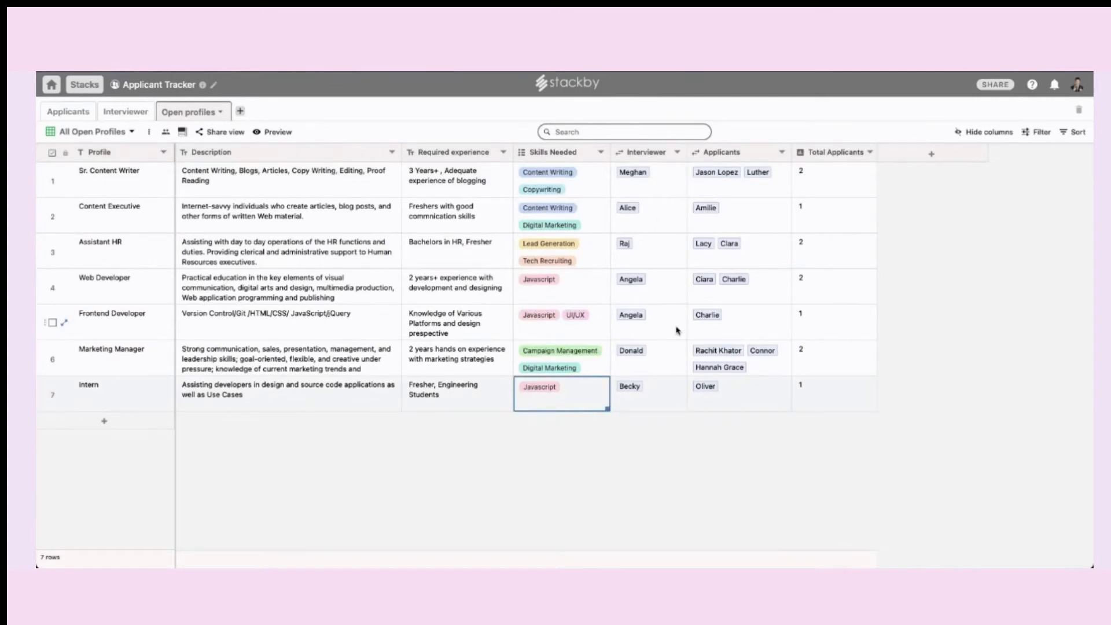
mouse_move(836, 391)
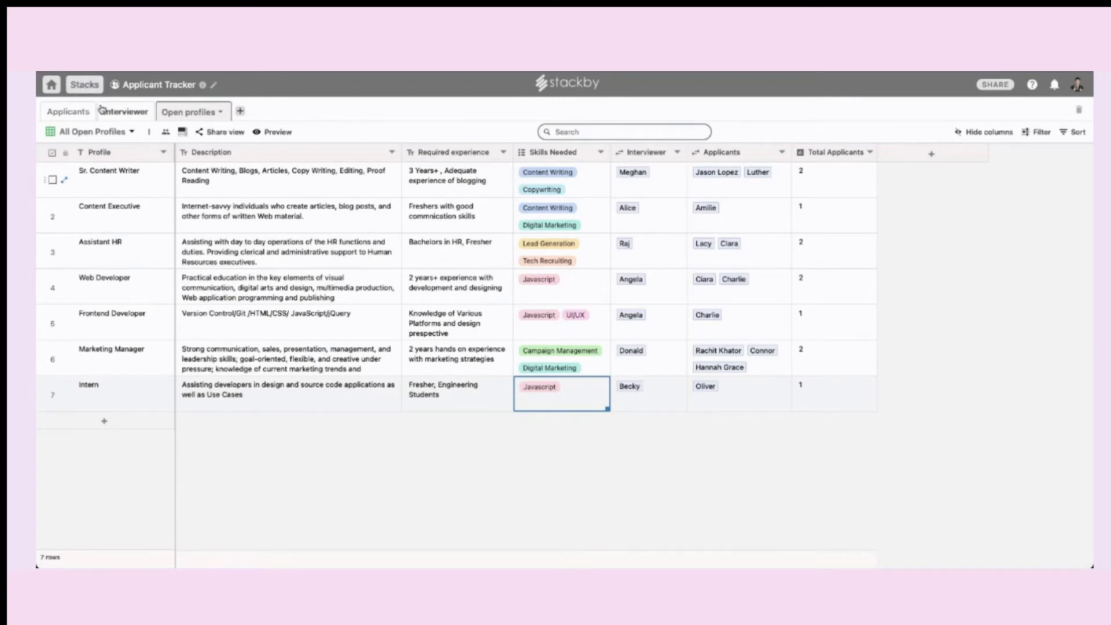
click(126, 111)
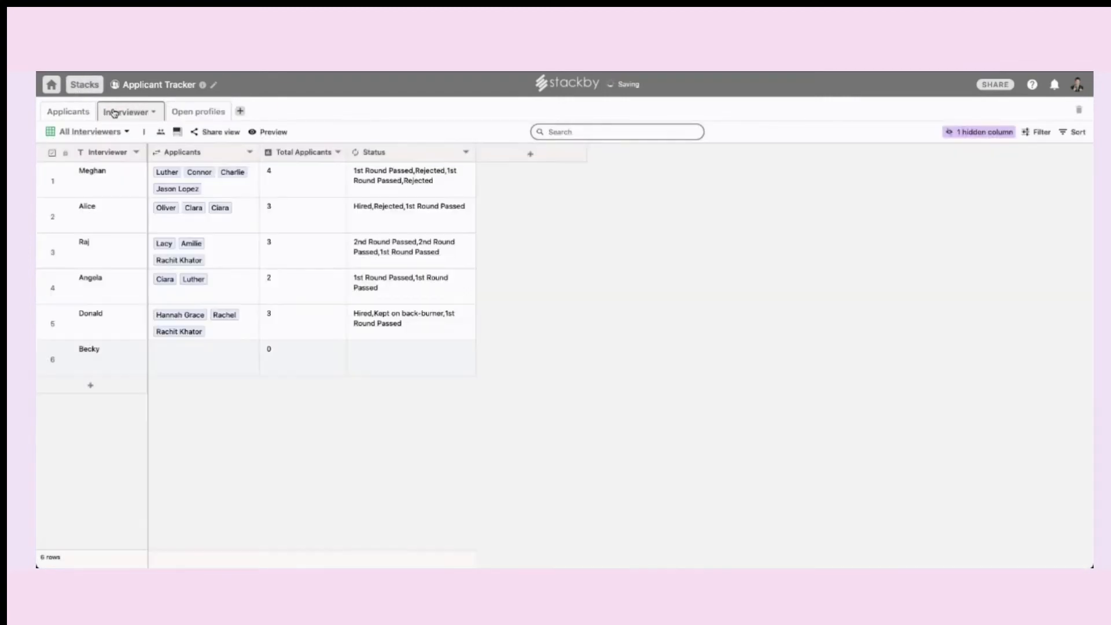
- Show the Applicants table as the Status Pipeline board
click(67, 111)
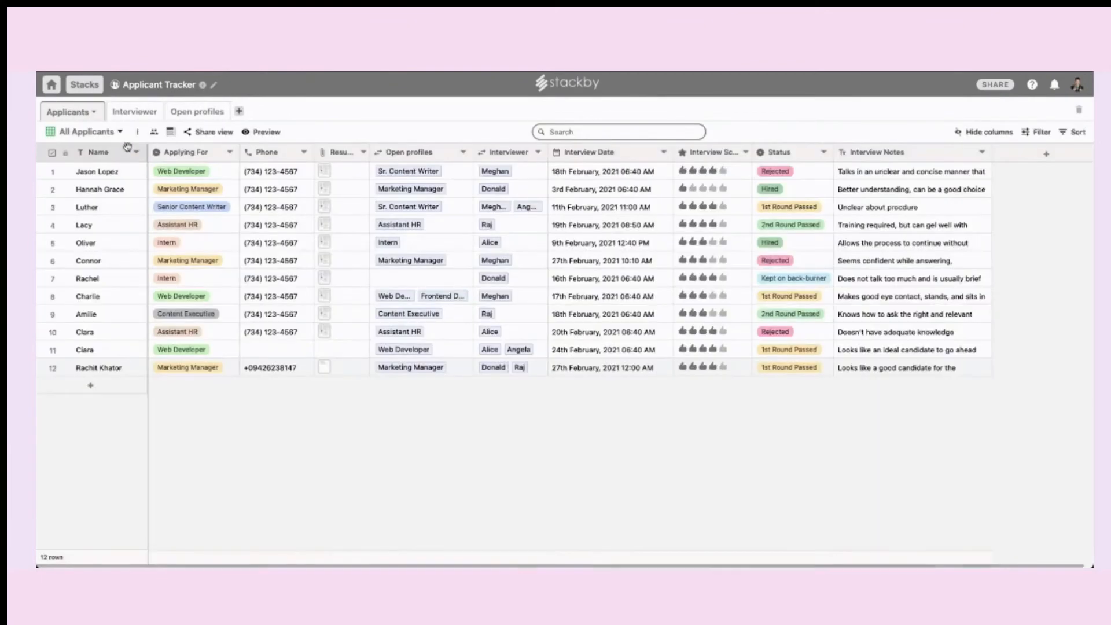
click(85, 132)
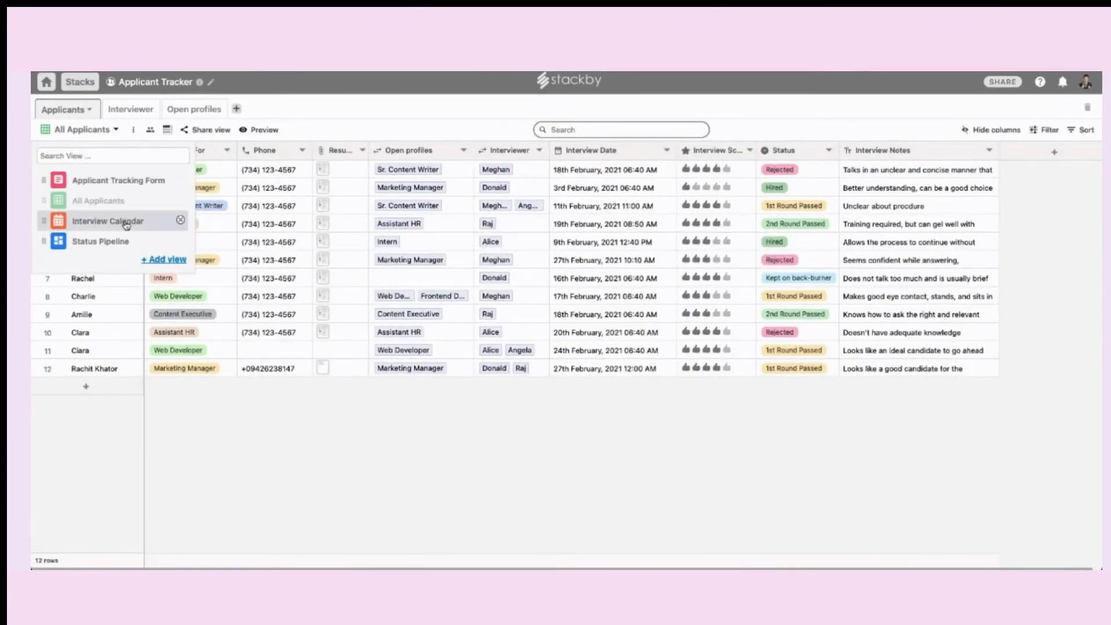
mouse_move(116, 248)
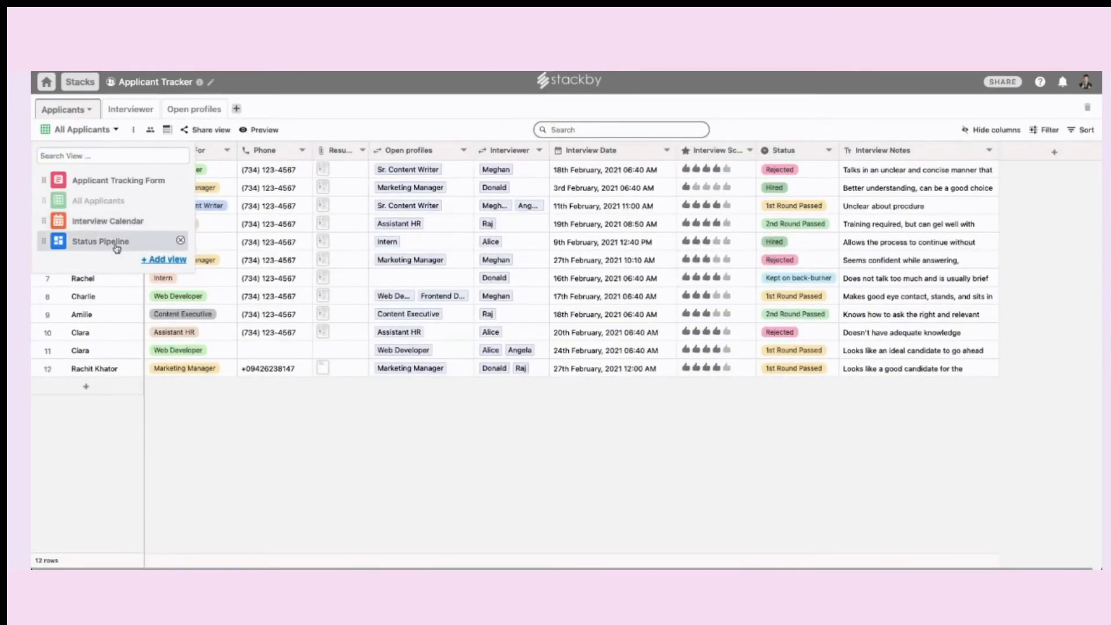
click(100, 241)
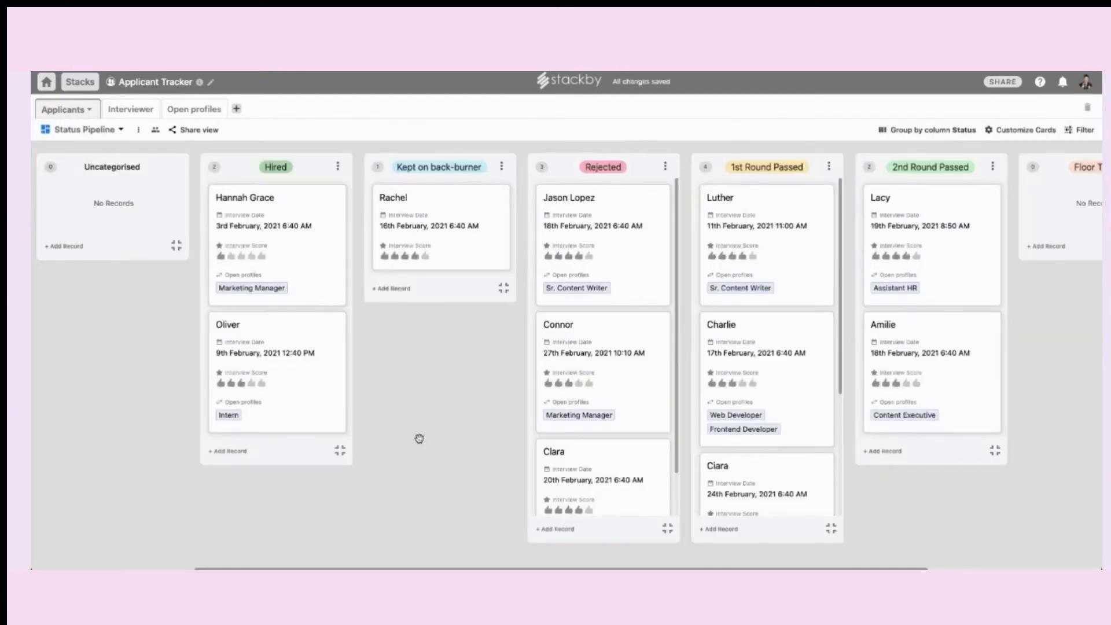
mouse_move(269, 413)
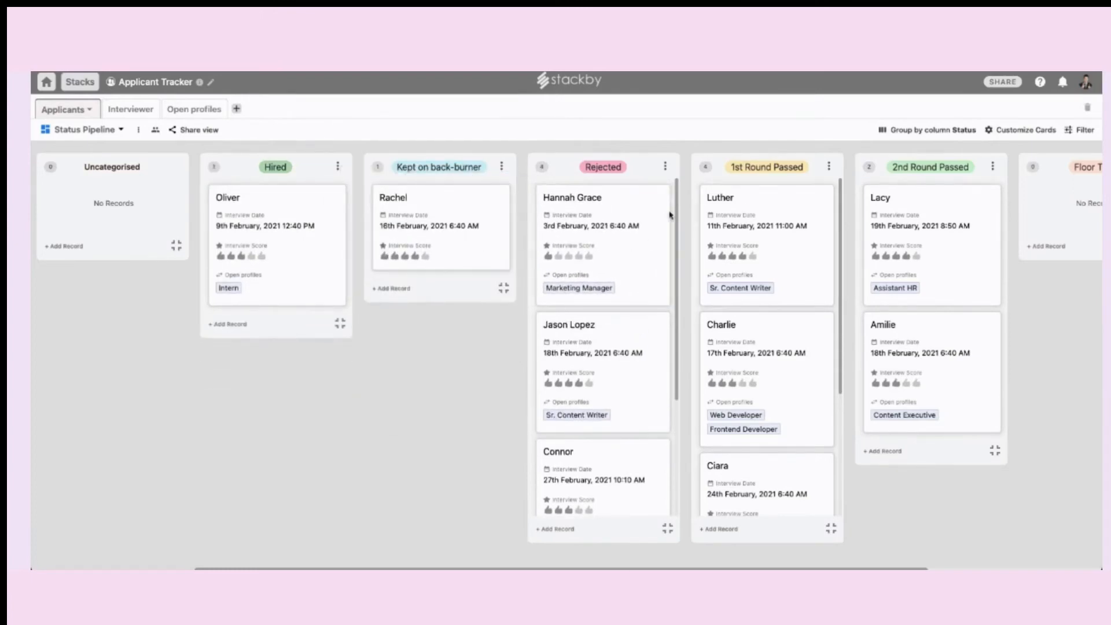
mouse_move(221, 150)
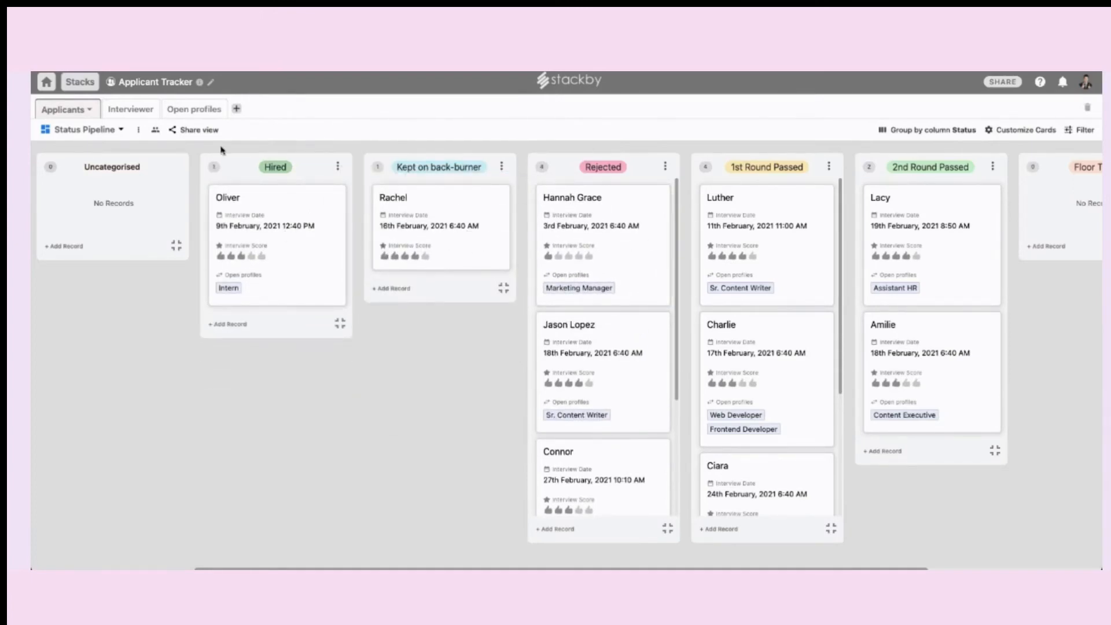
- Show applicants in the Interview Calendar view and try the Agenda listing
click(81, 129)
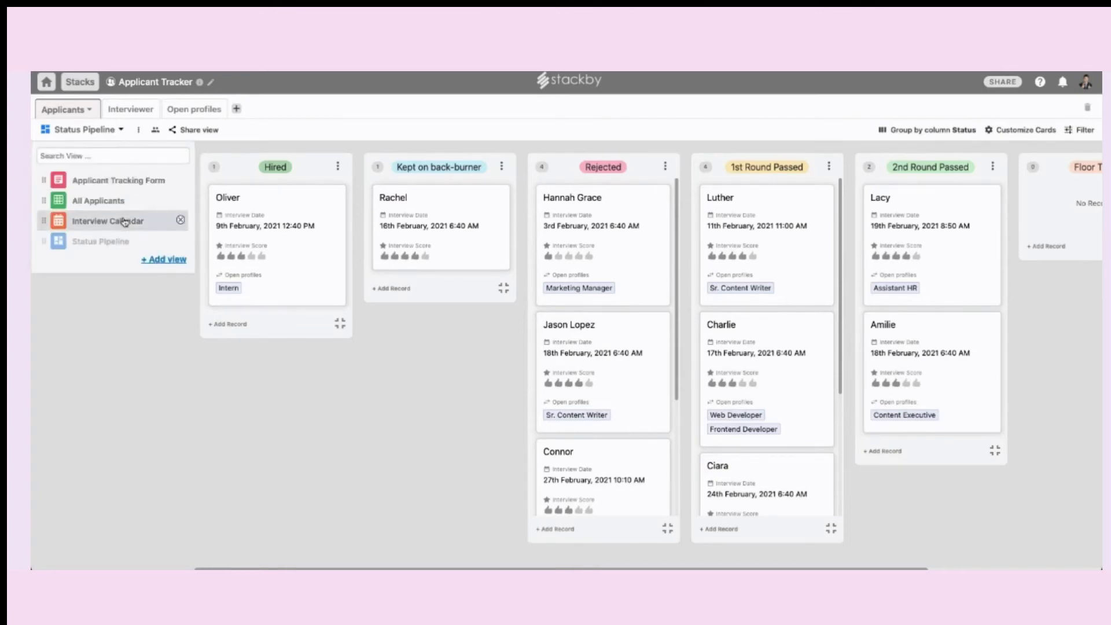
click(108, 221)
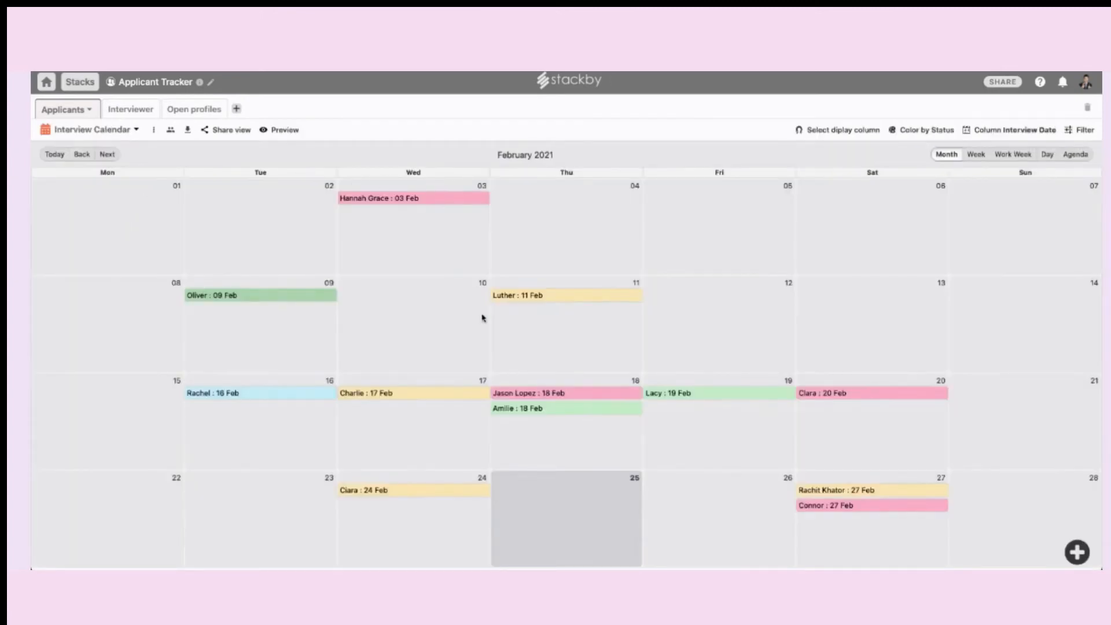
mouse_move(873, 275)
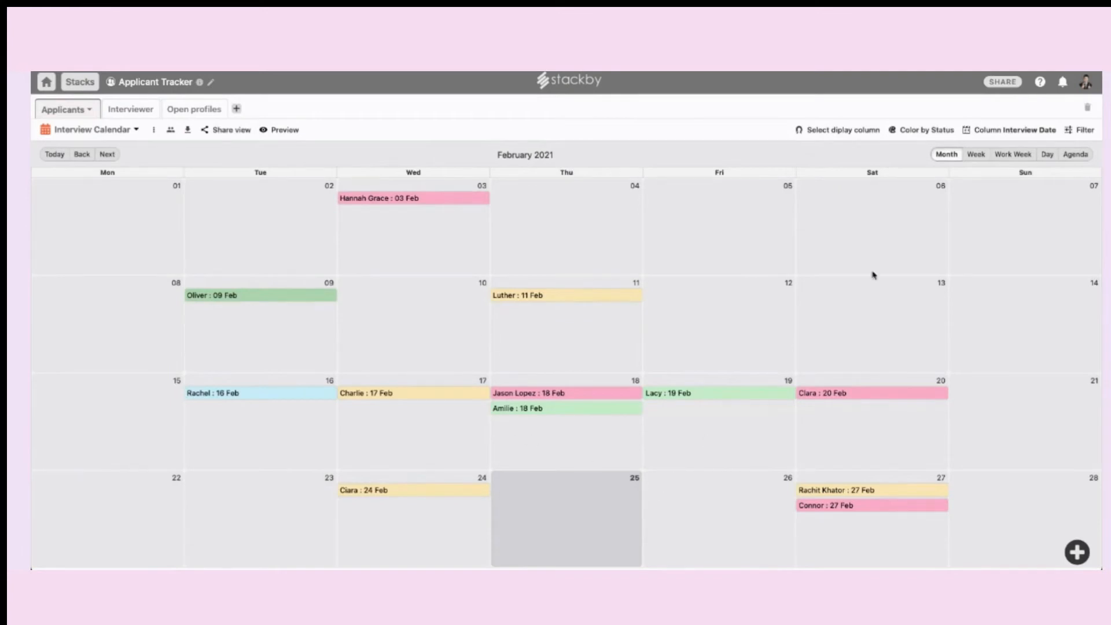
click(975, 154)
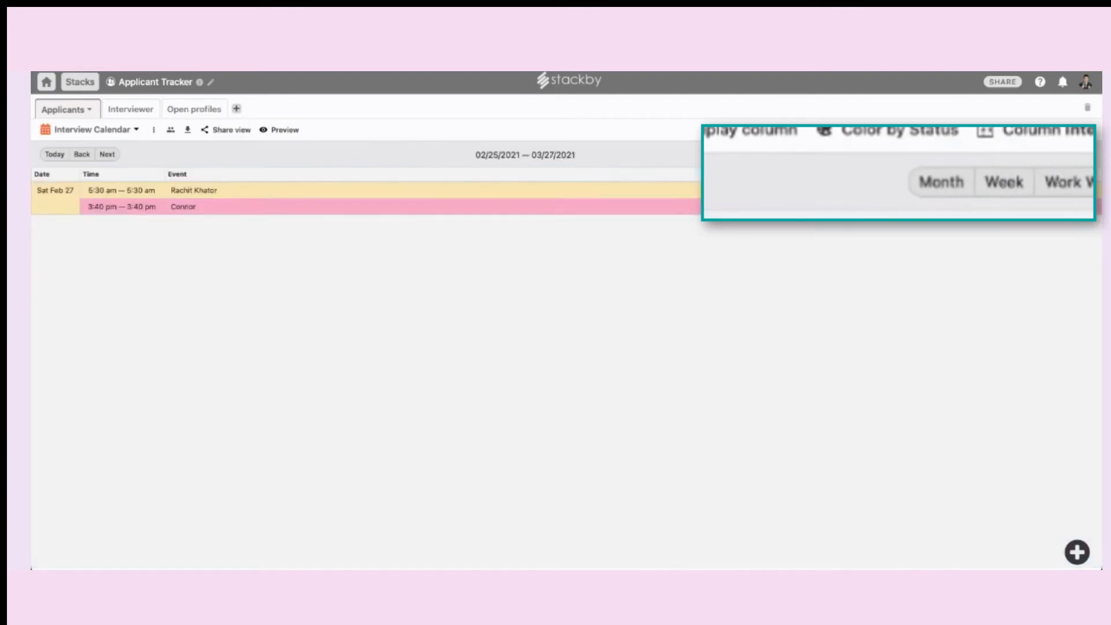
click(940, 181)
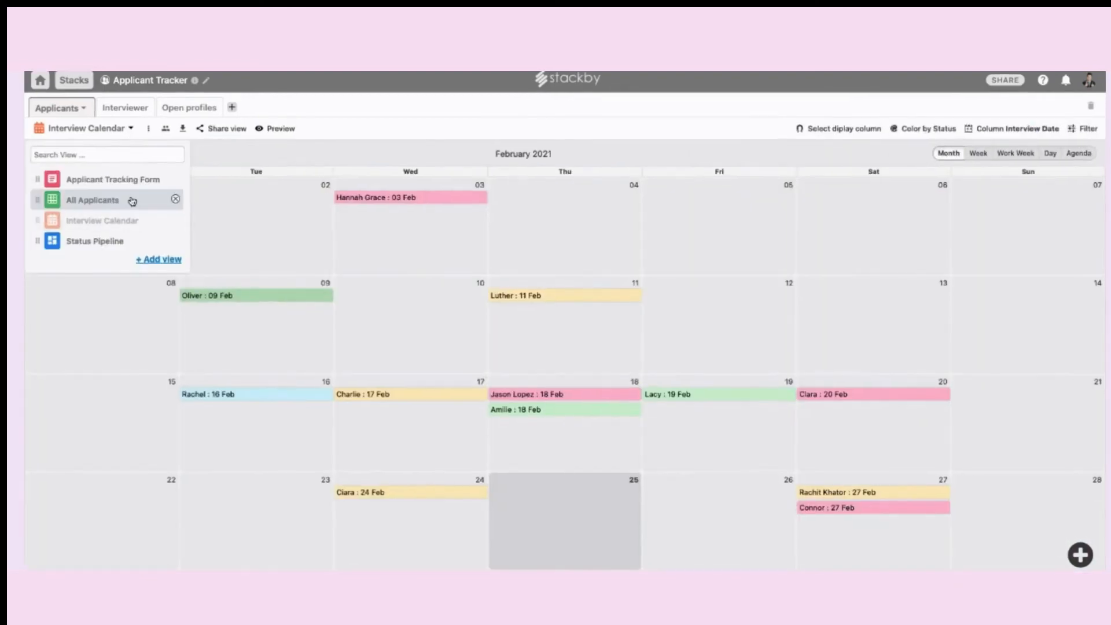
- Back in All Applicants, set Luther's status to Rejected and view his record's comments
click(92, 200)
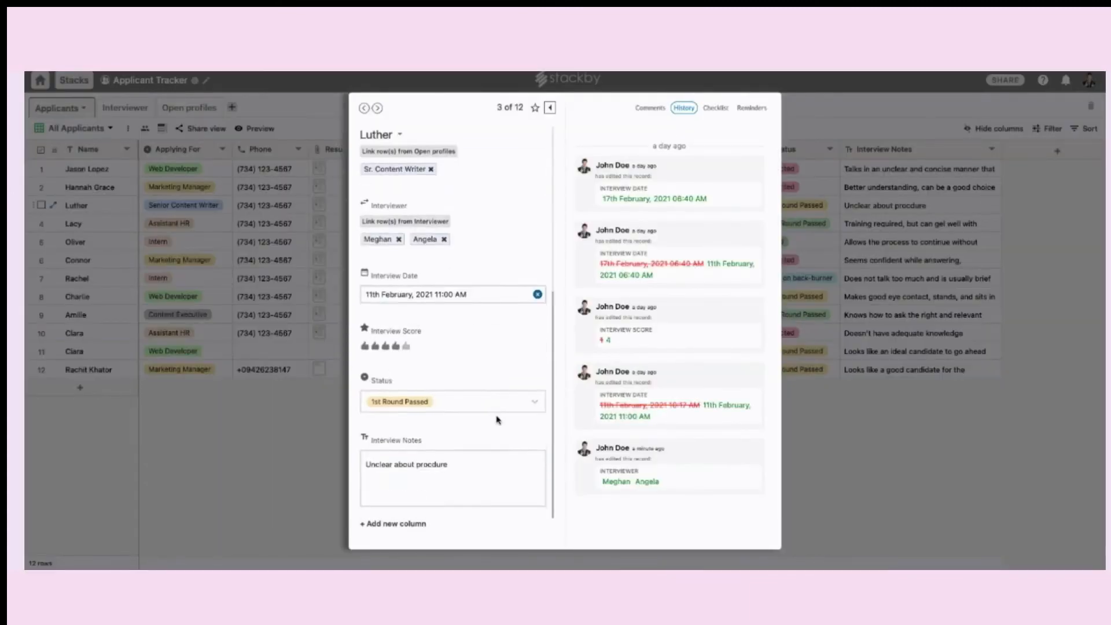
click(452, 402)
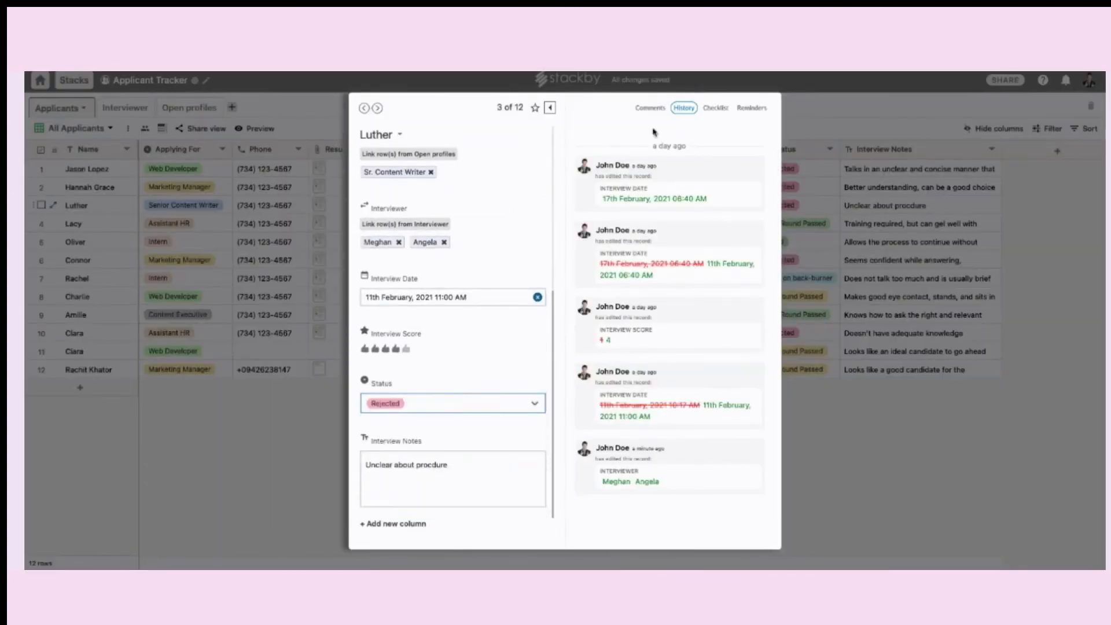
click(649, 108)
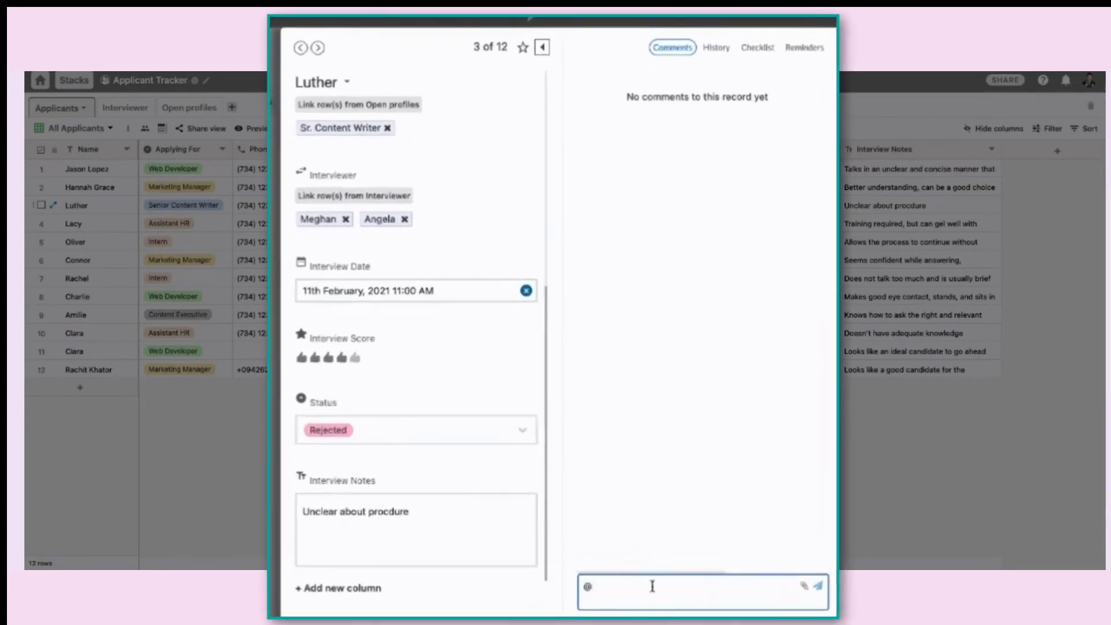
- Post the comment "Whats going on with this candidate?" on Luther's record
text(WH)
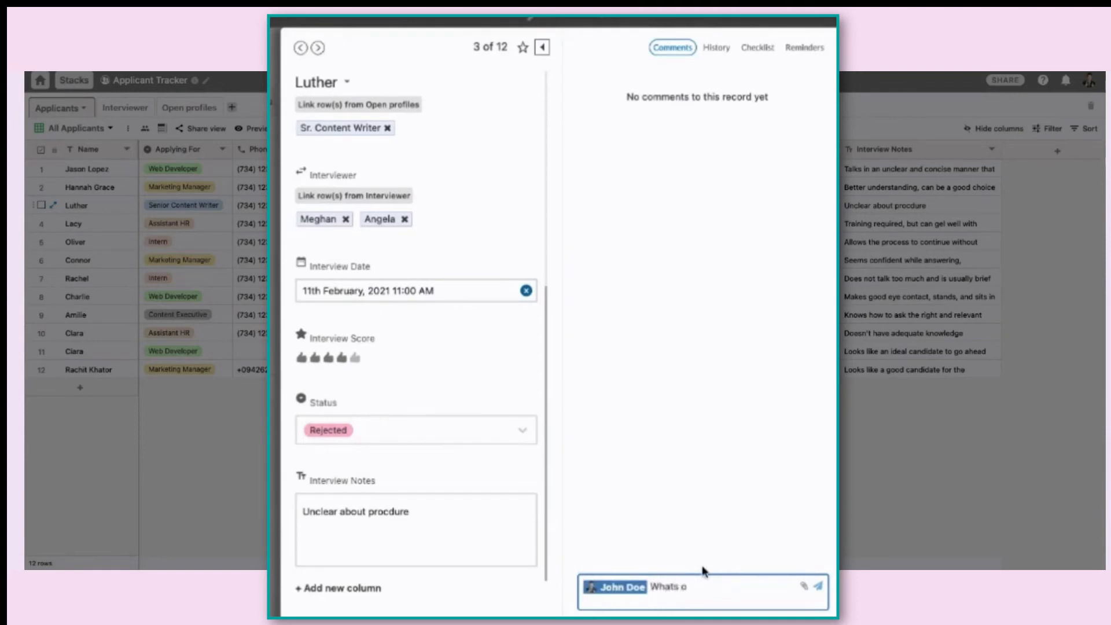
text(going on with this c)
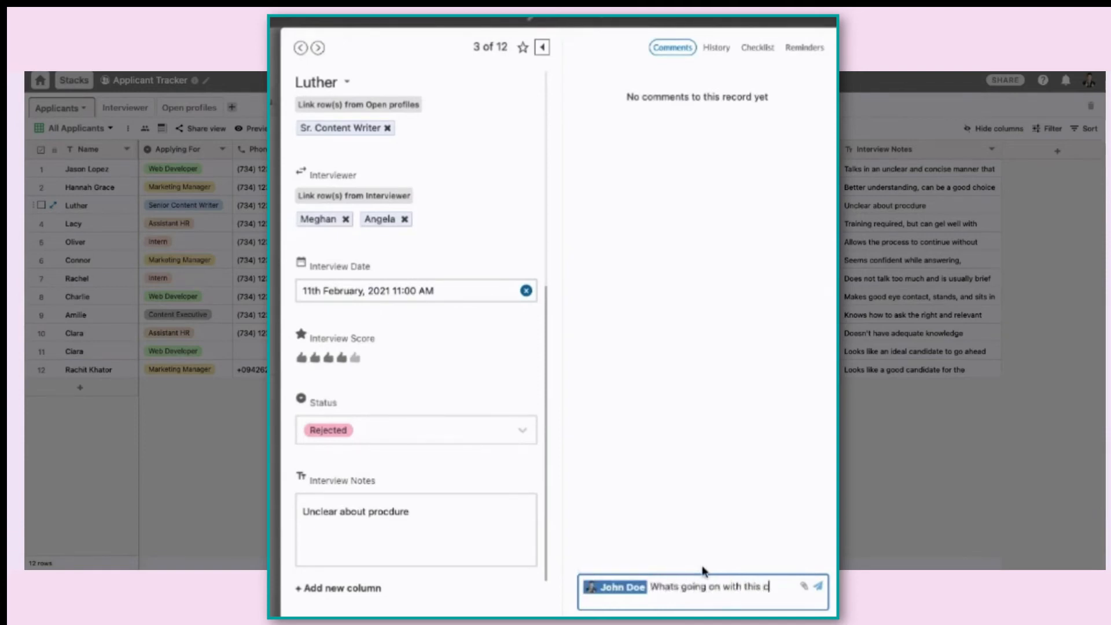
click(812, 589)
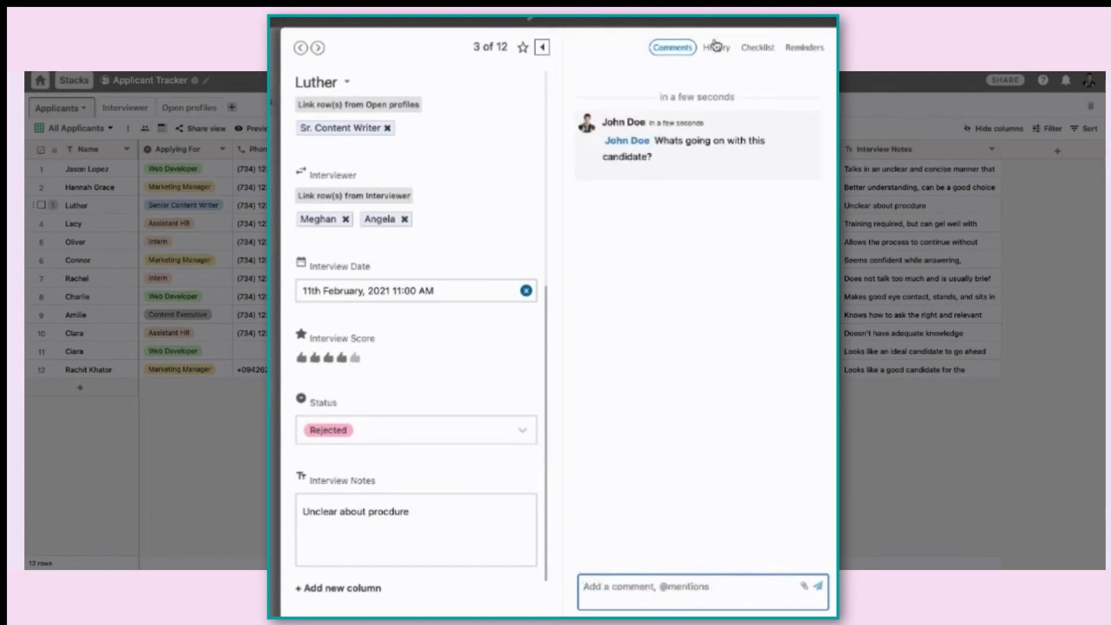
- Create a checklist on Luther's record with tasks 'Pass resume to the team' and 'Give a technical HW'
click(757, 48)
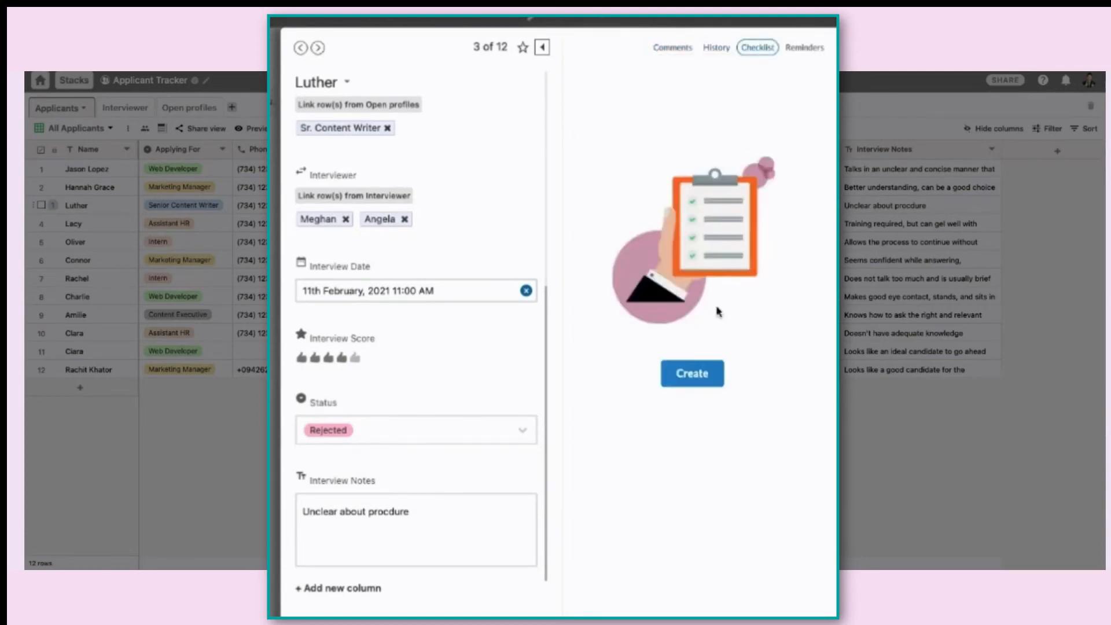
click(691, 374)
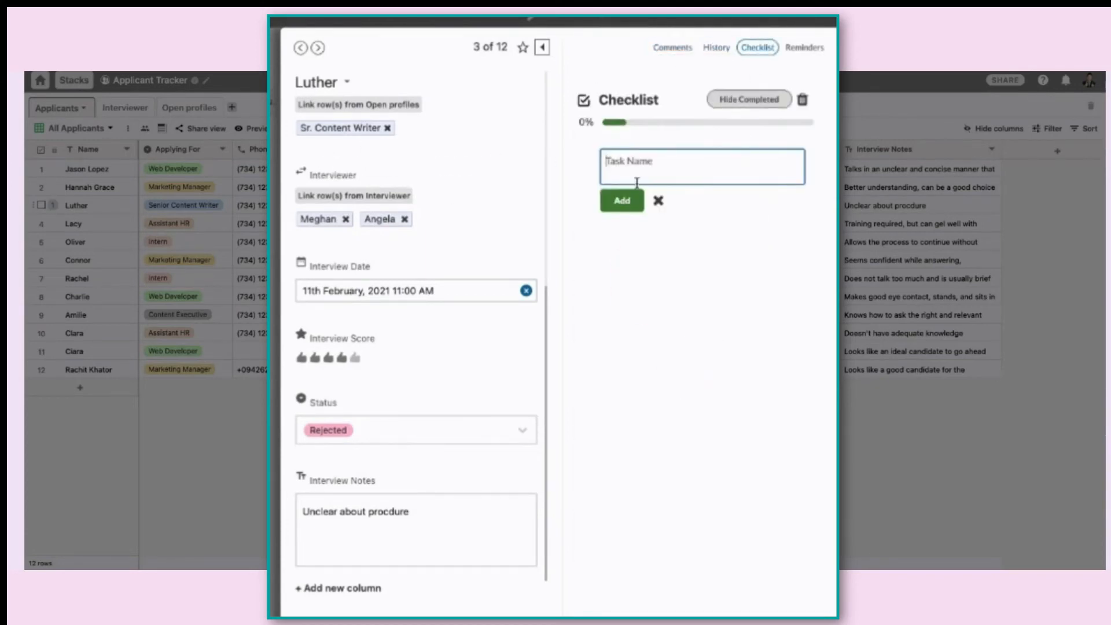
text(Pass)
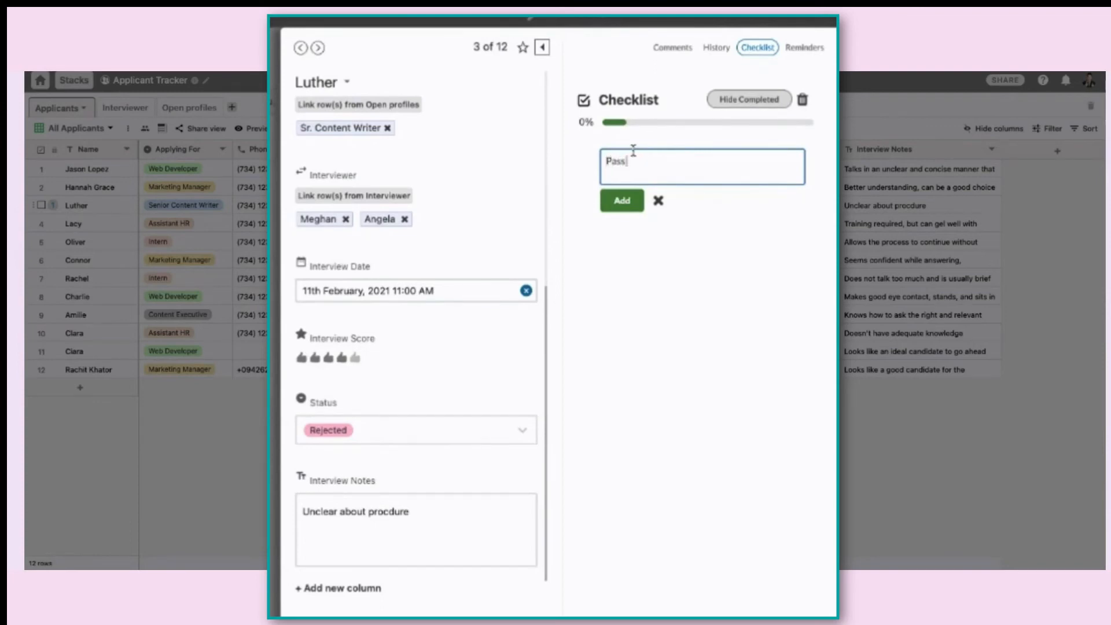
click(621, 201)
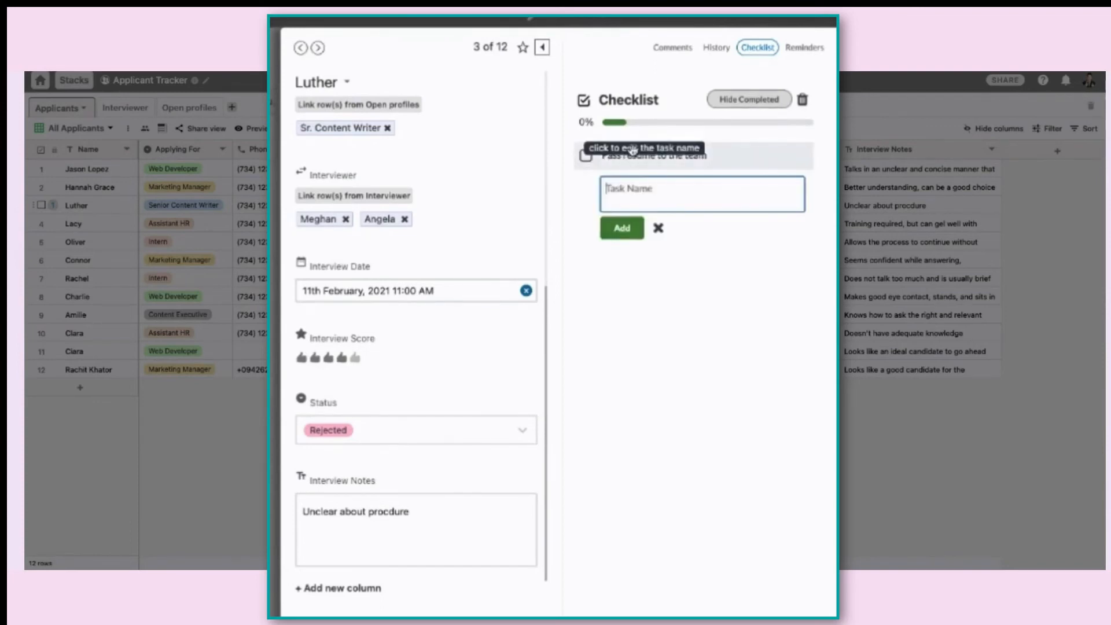
text(Give a te)
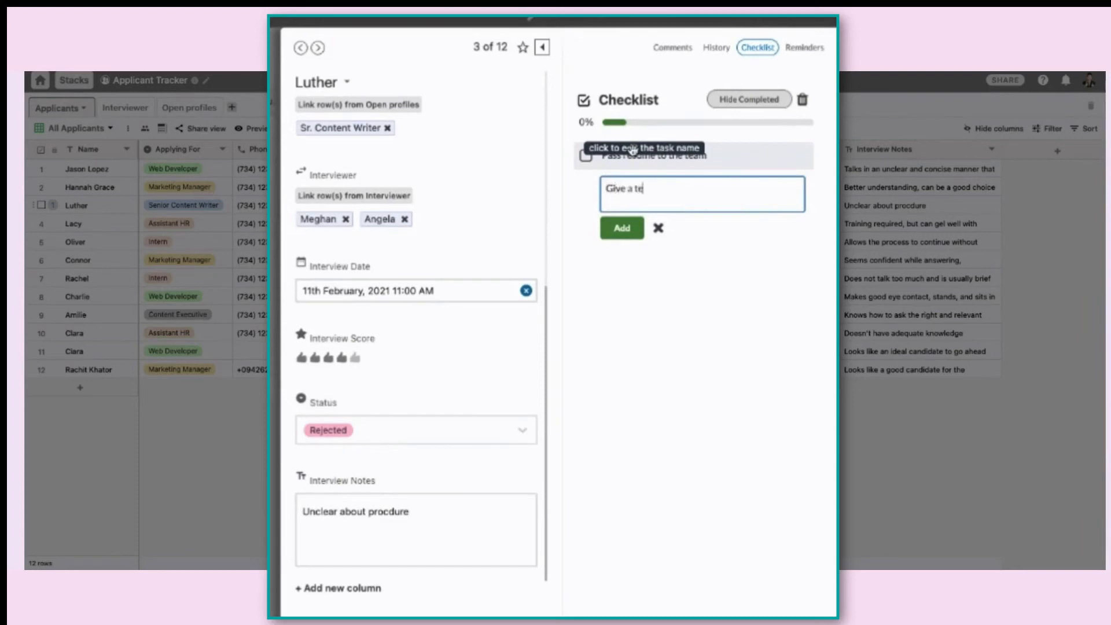
click(620, 227)
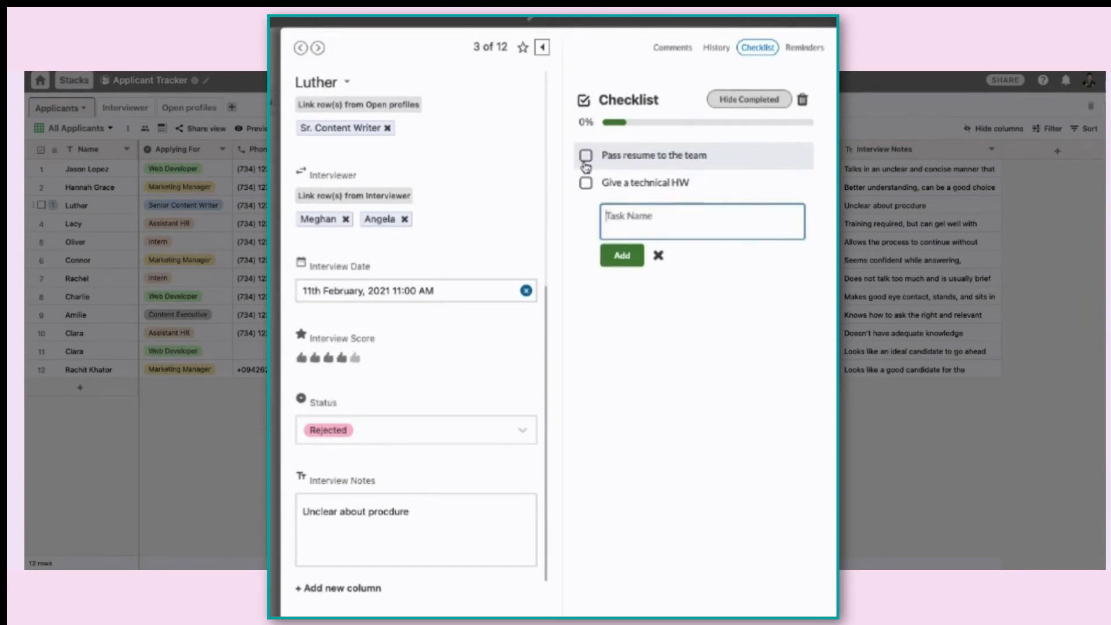
- Save a reminder due 27 February 2021 on Luther's record, then close the record
click(804, 48)
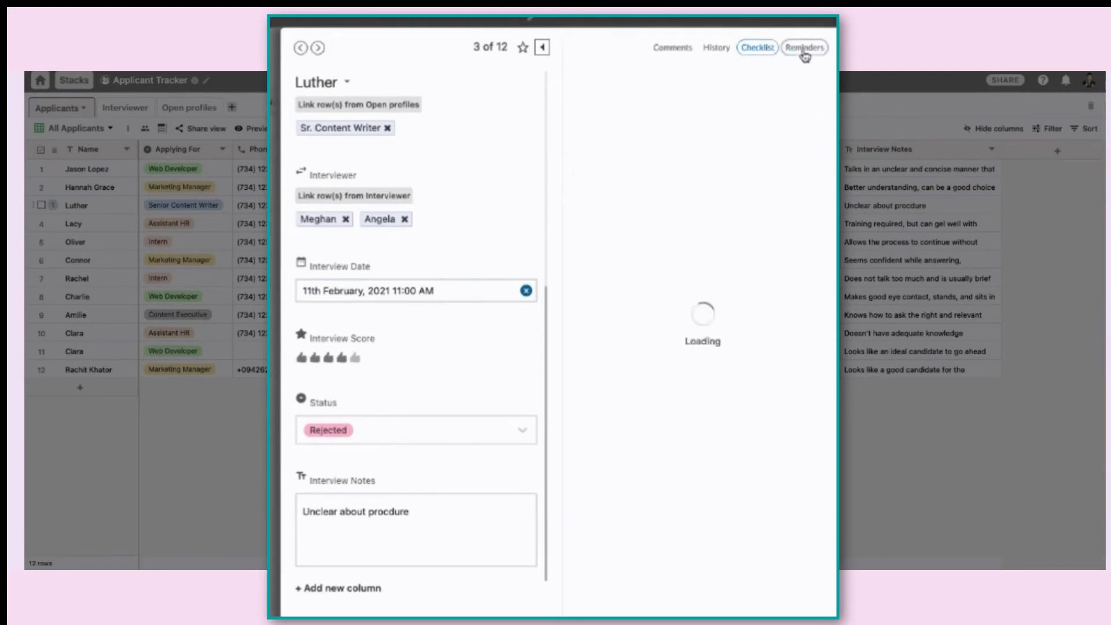
click(803, 47)
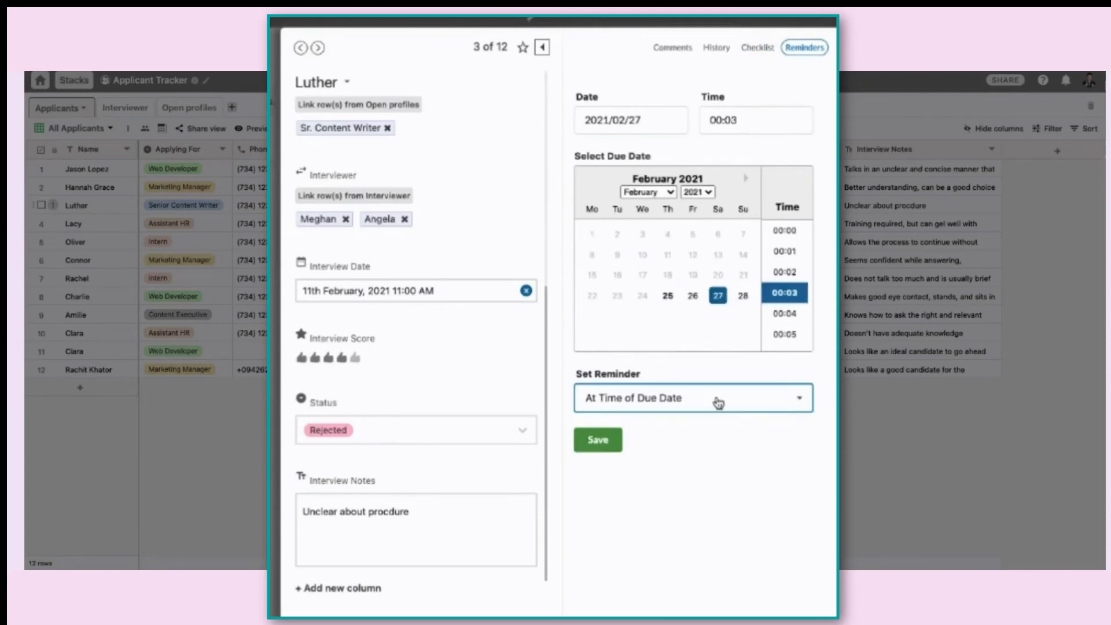
click(597, 439)
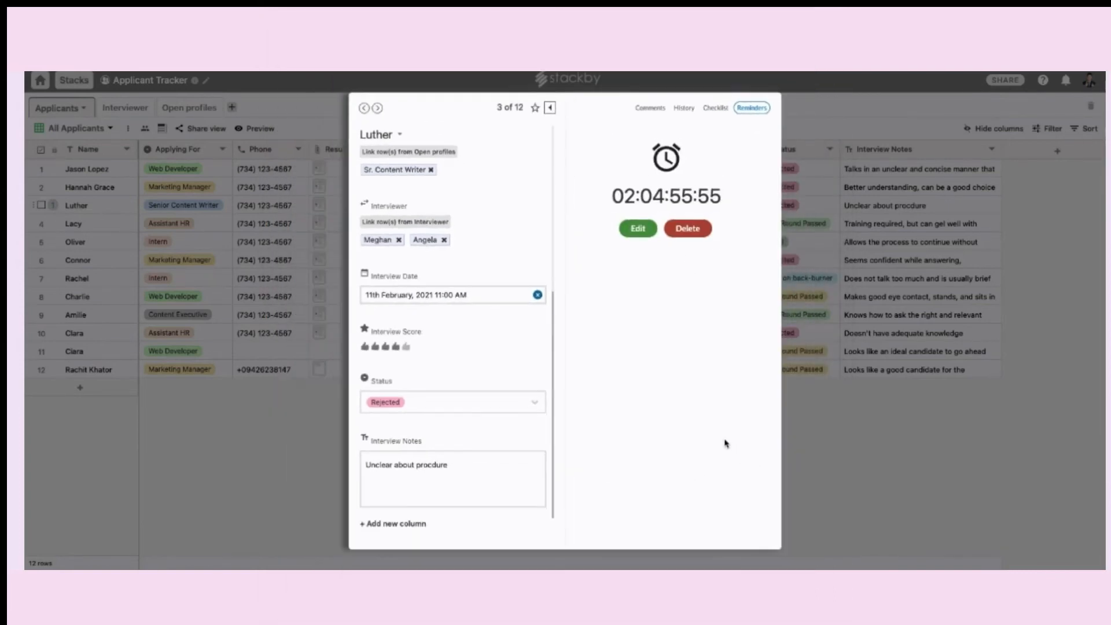
click(549, 108)
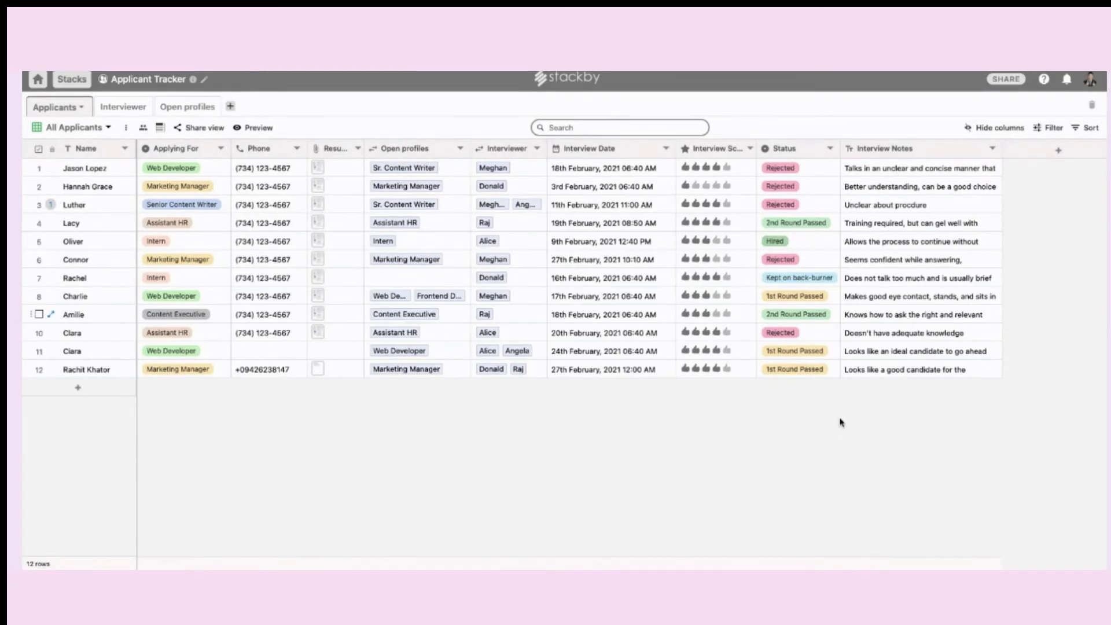
- Add a filter Status is Rejected to the applicants grid, leaving five candidates
click(1054, 129)
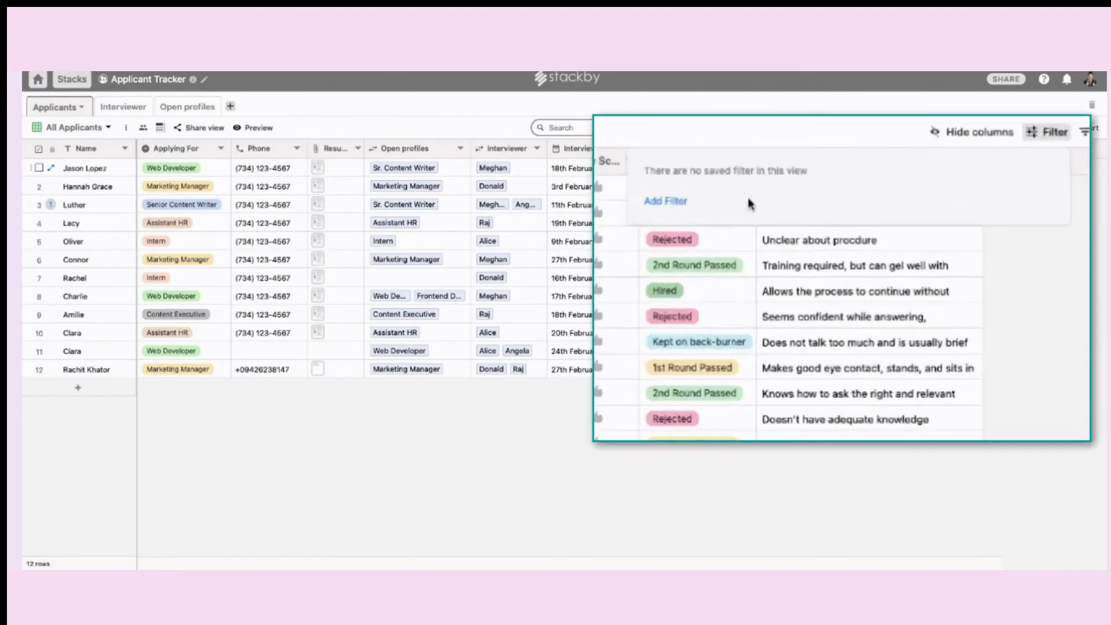
click(665, 201)
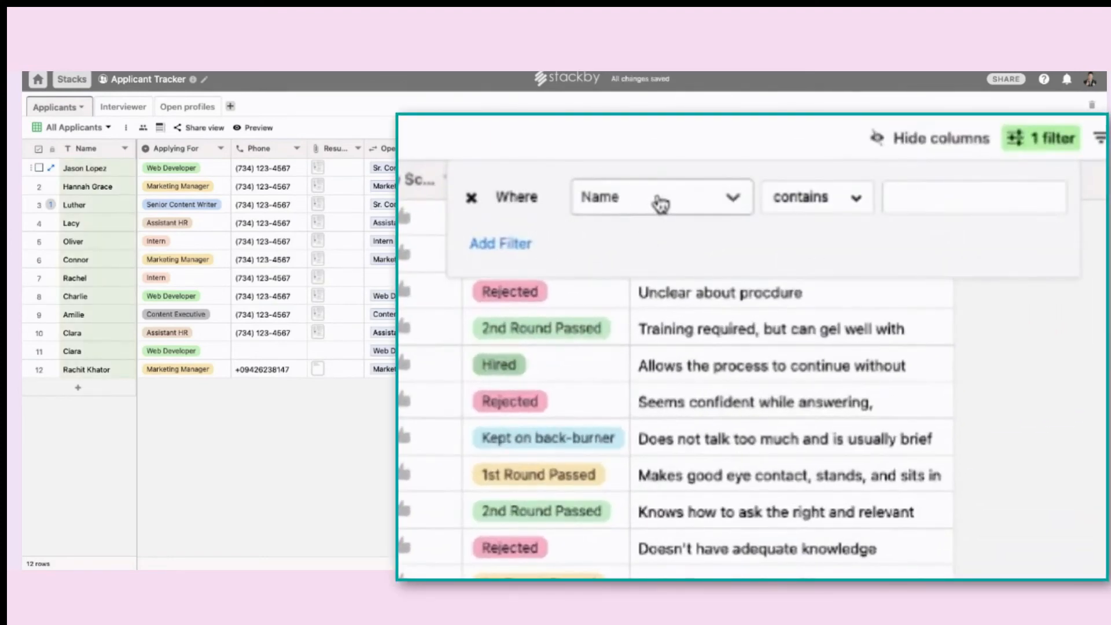
click(660, 196)
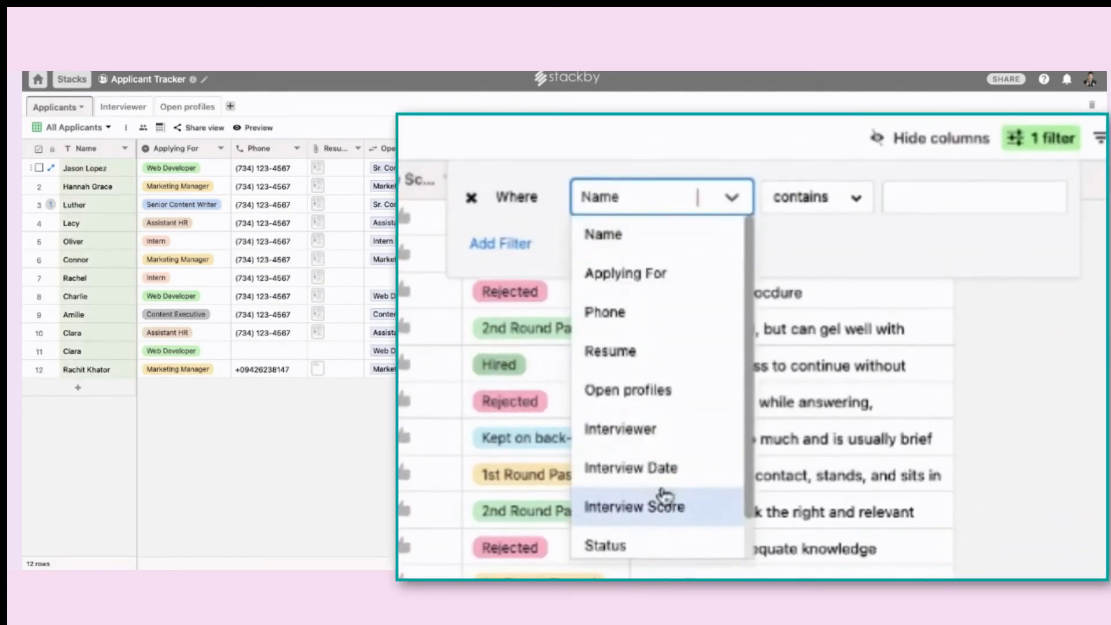
click(603, 544)
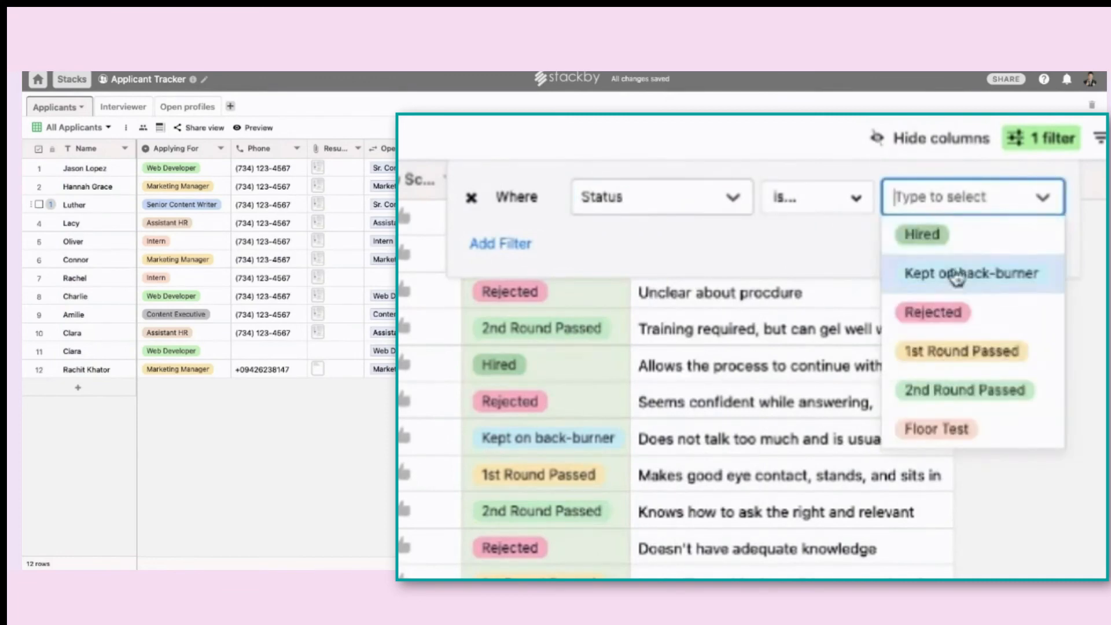
click(920, 235)
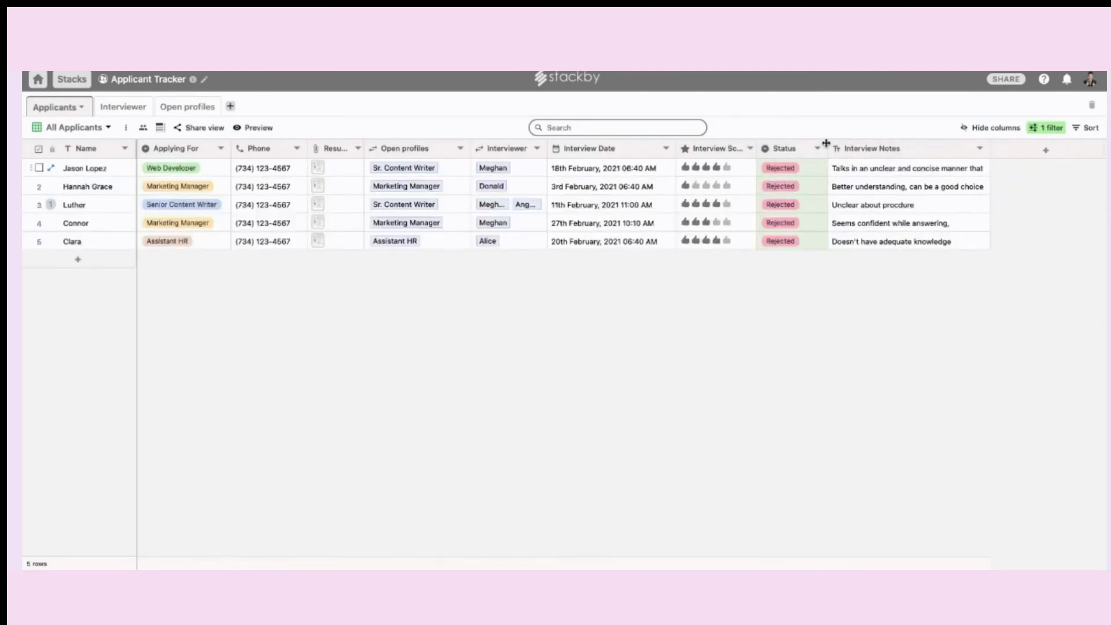
click(126, 129)
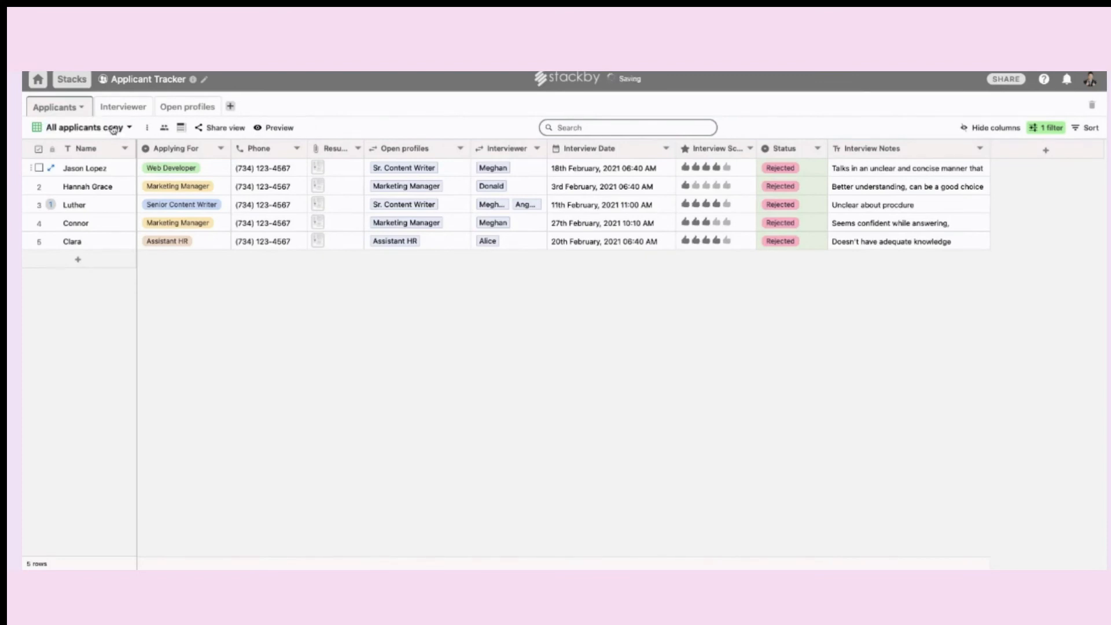
- Remove the filter from All Applicants and return to the Rejected Candidates view
click(85, 127)
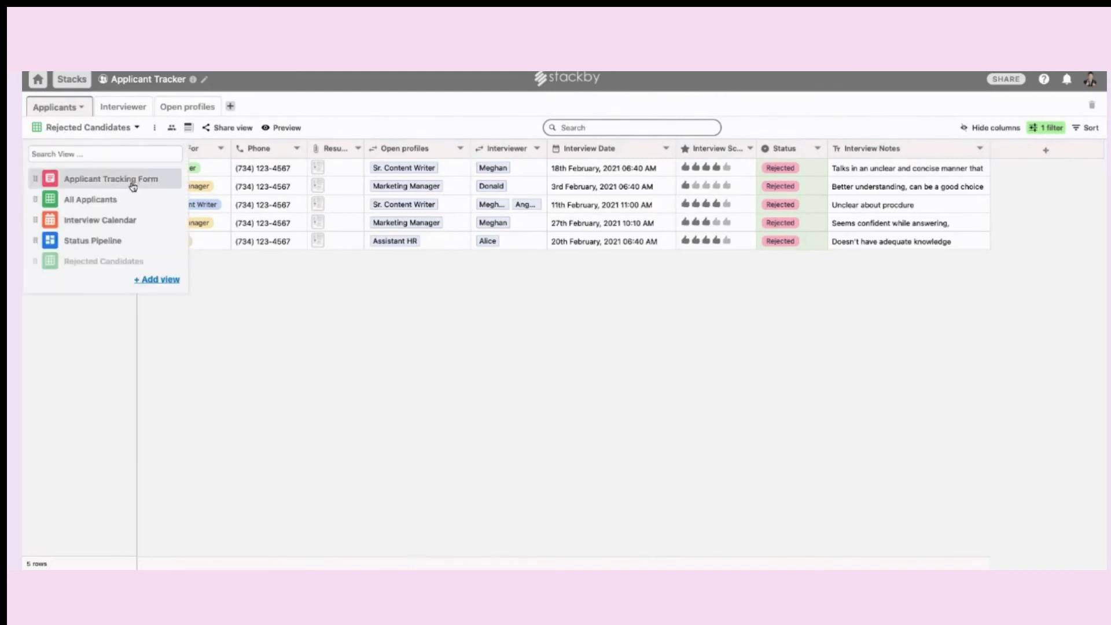
click(91, 199)
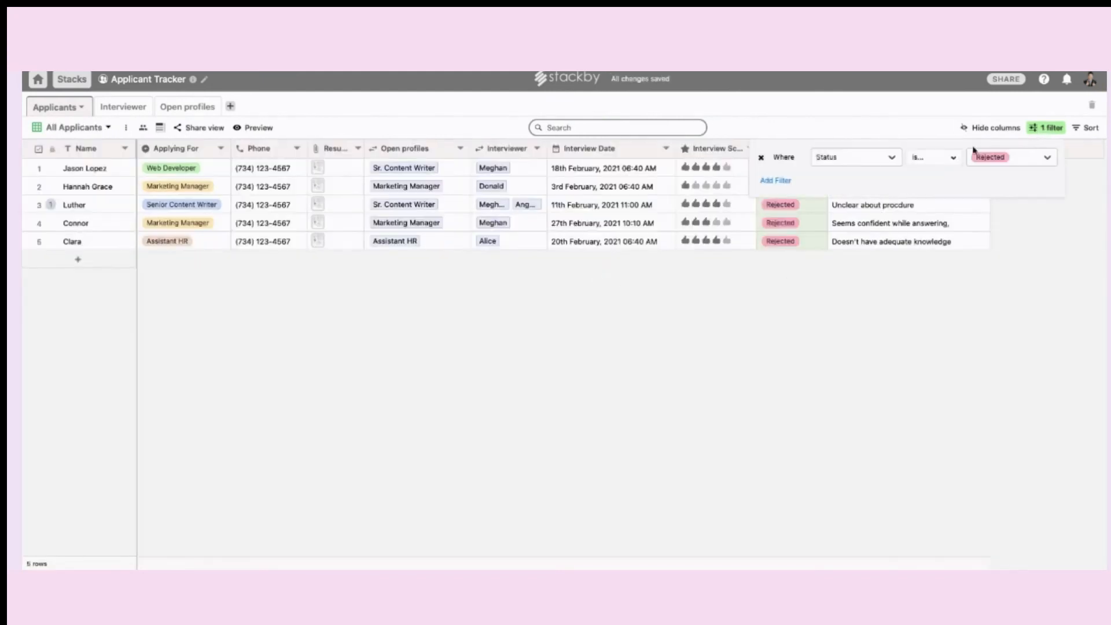
click(760, 157)
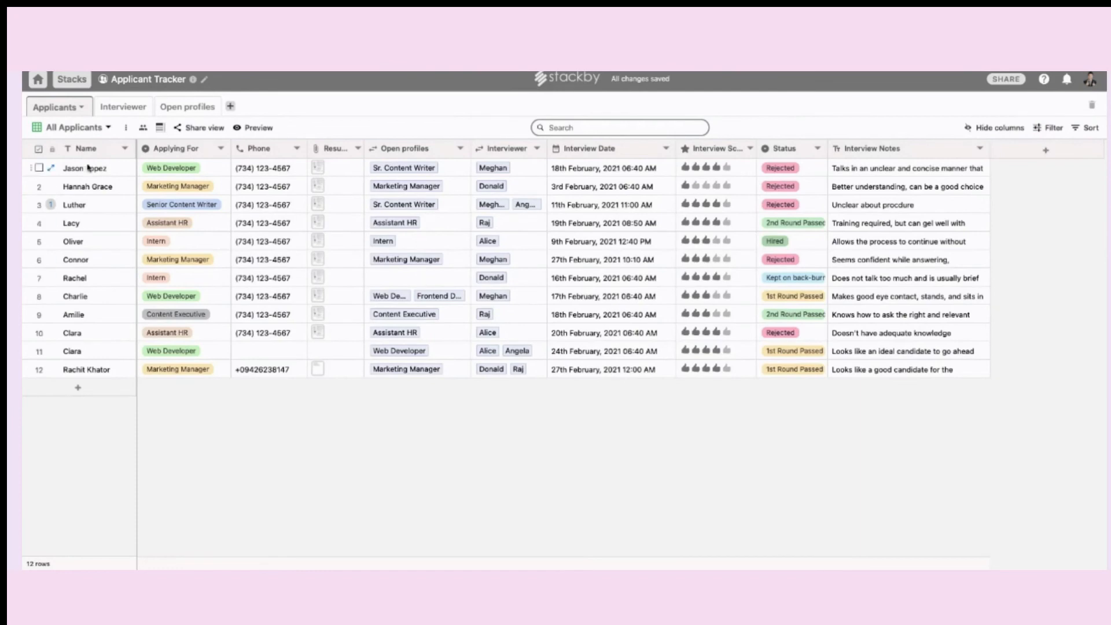
click(1051, 127)
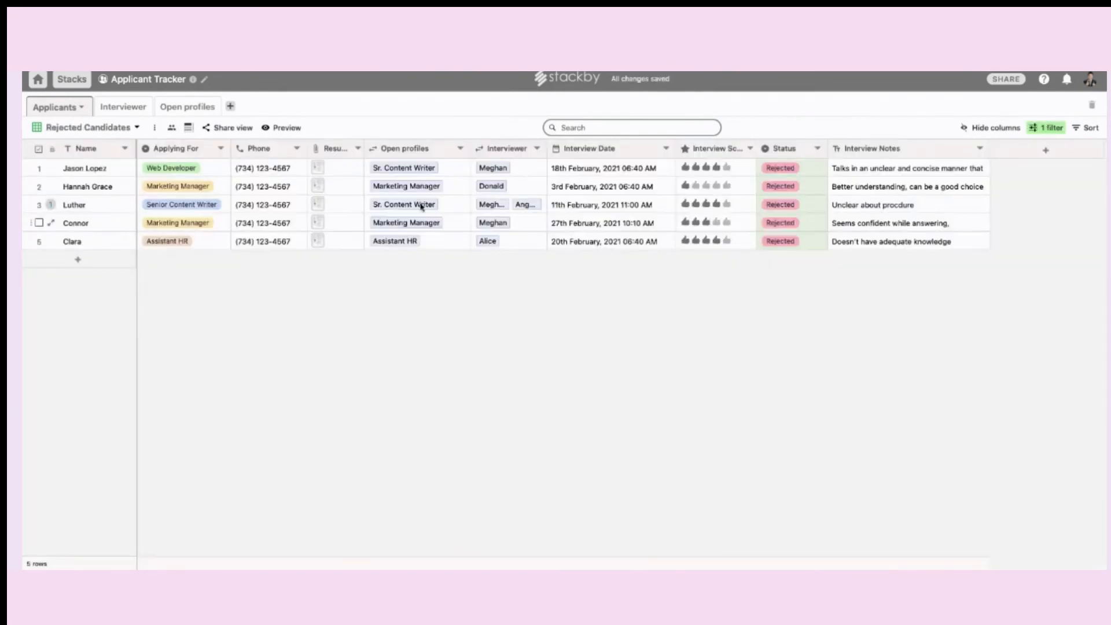
- Mark Rachel as Rejected in All Applicants and check the Rejected Candidates view
click(87, 130)
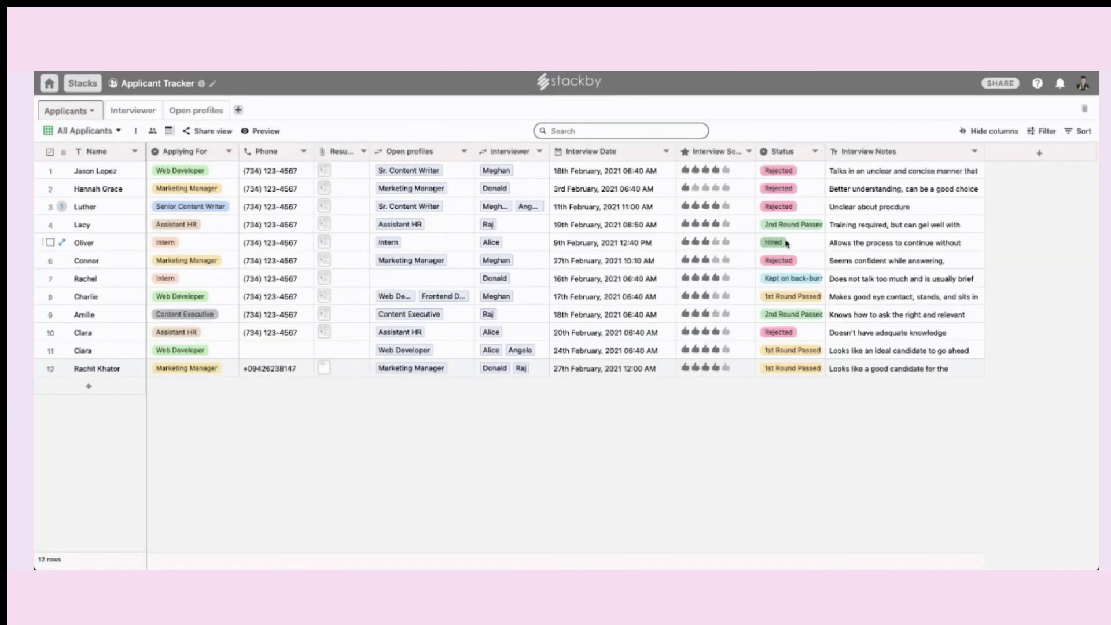
click(789, 278)
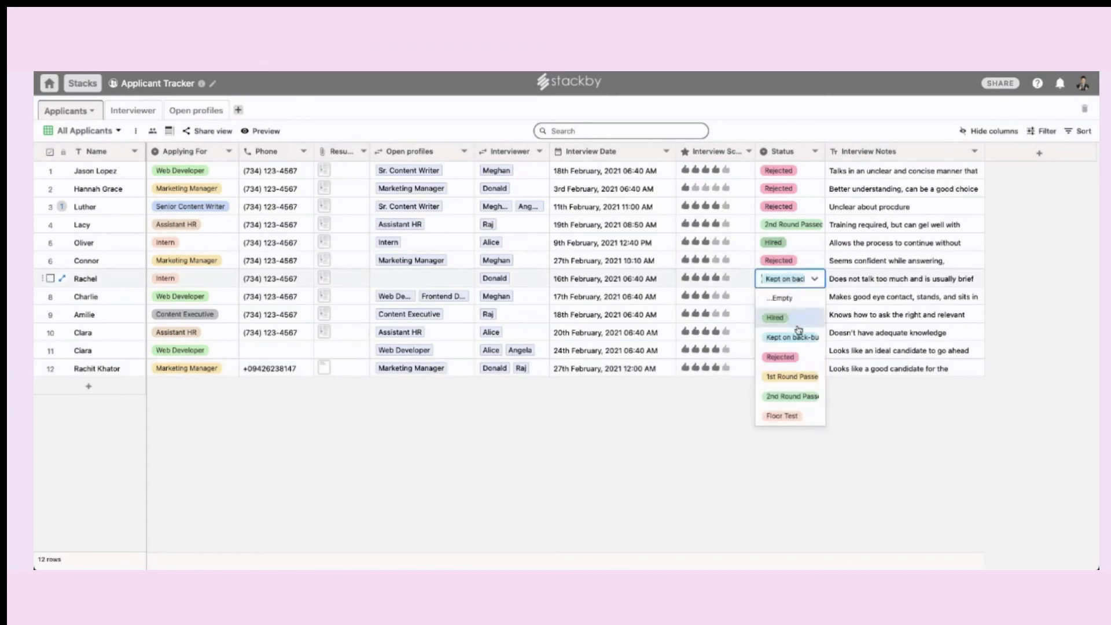
click(84, 131)
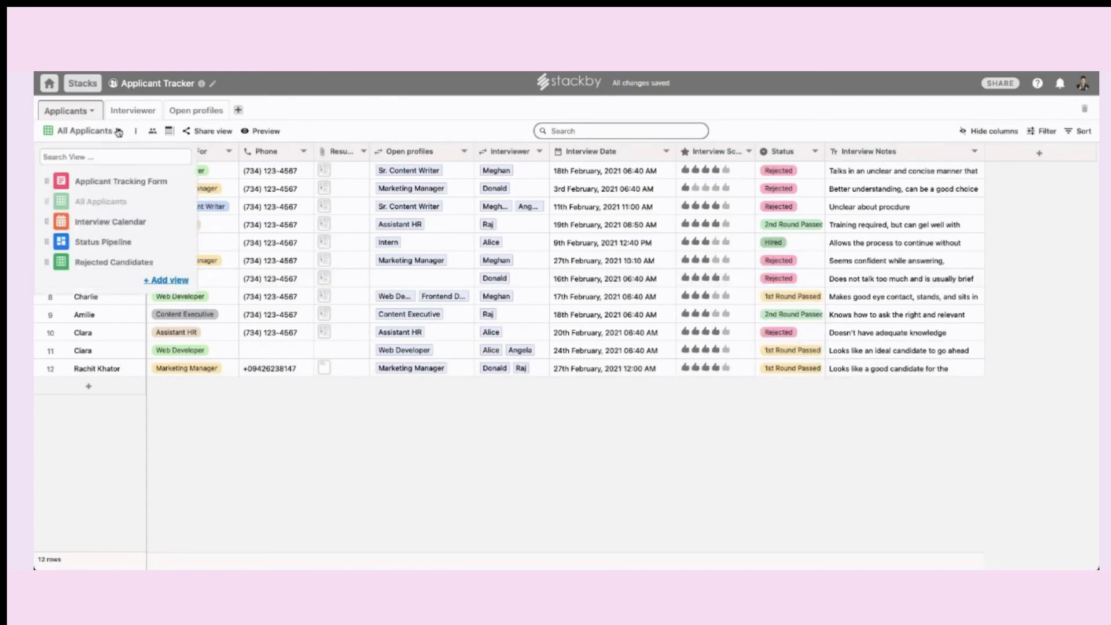
click(118, 261)
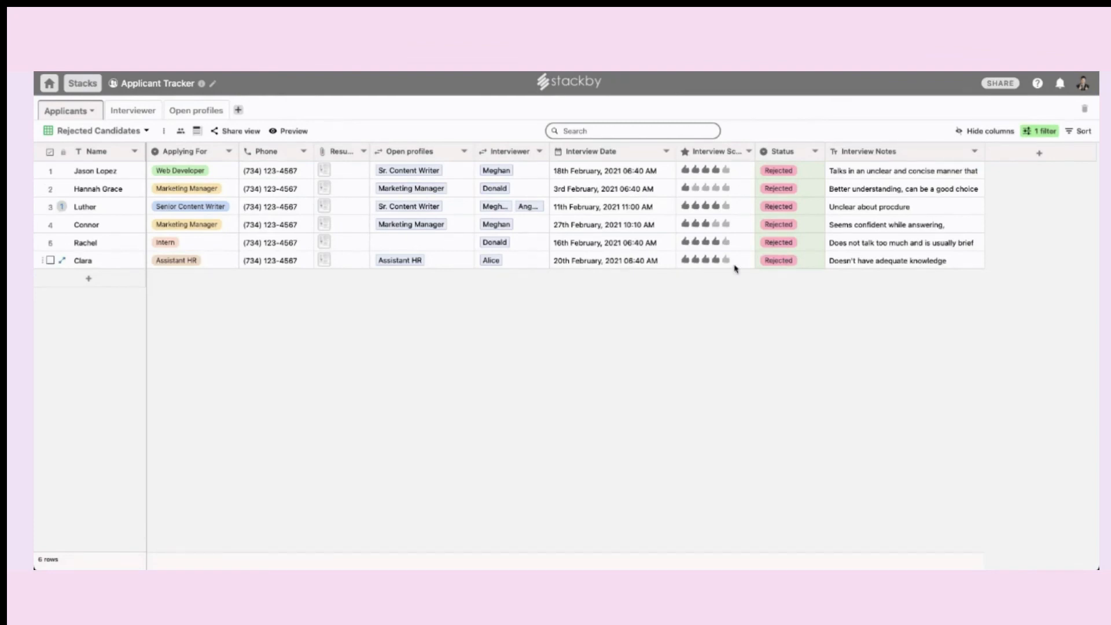
mouse_move(147, 170)
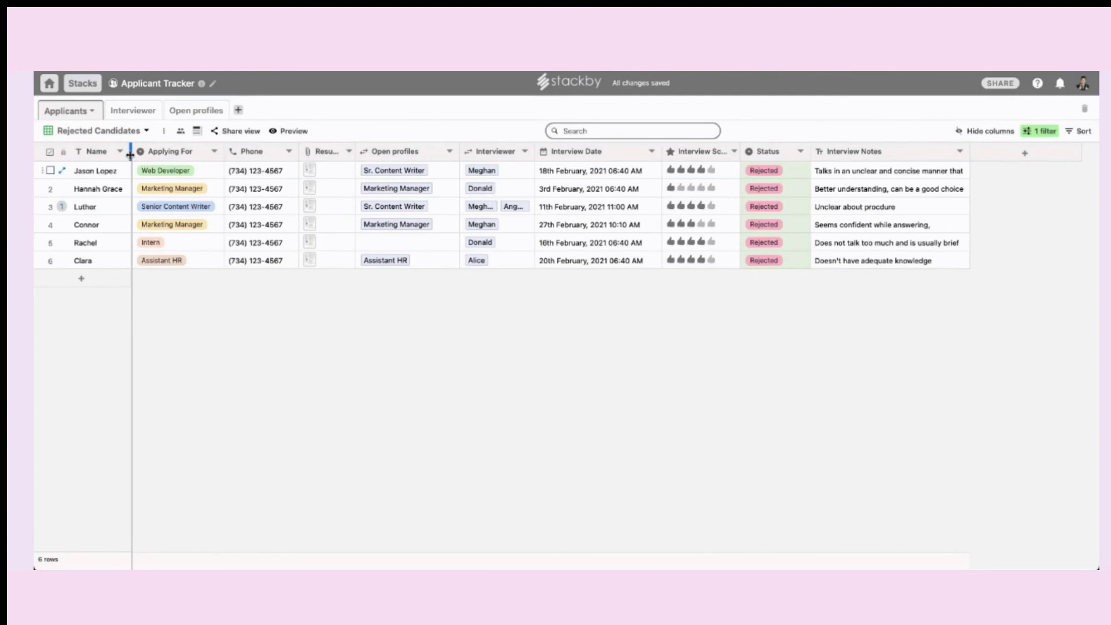
mouse_move(832, 127)
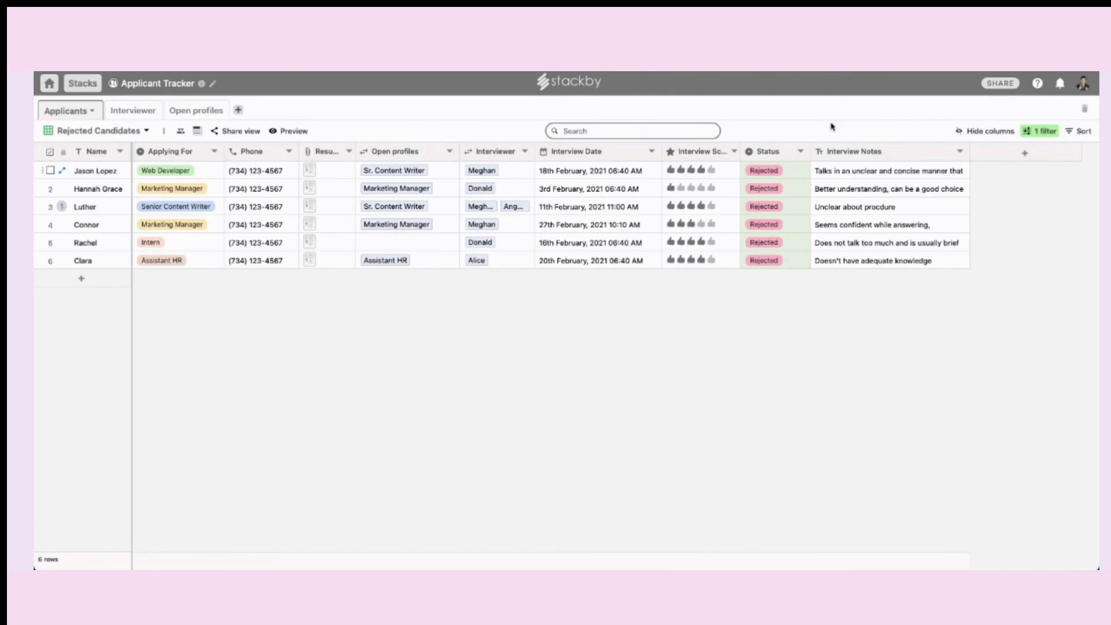
- Hide the Phone, Interviewer and Interview Date columns in the Rejected Candidates view
click(986, 130)
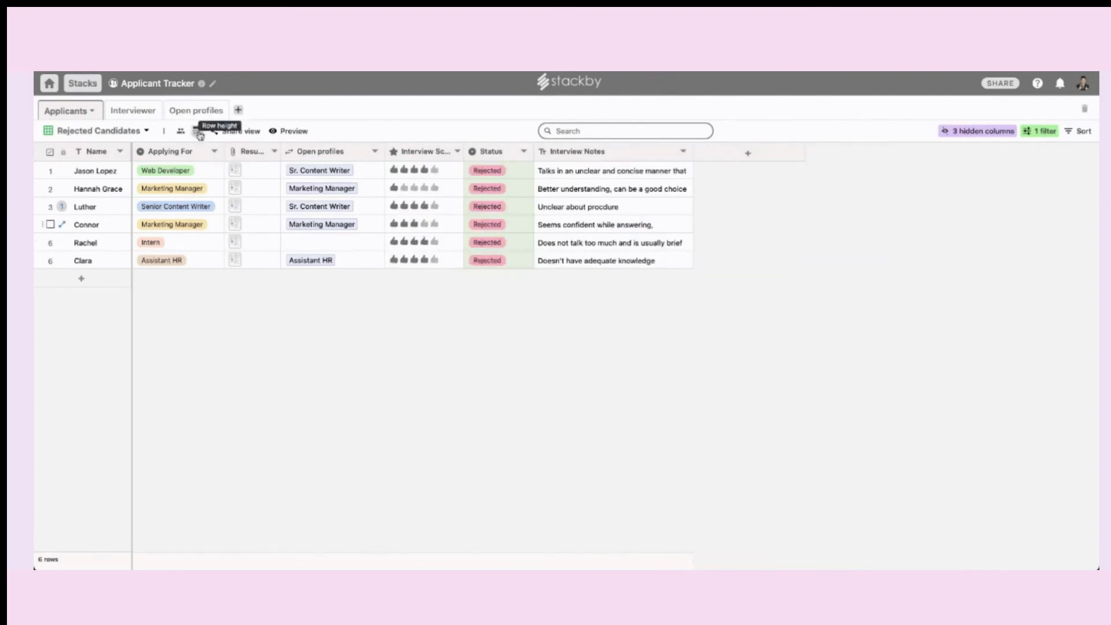
mouse_move(521, 330)
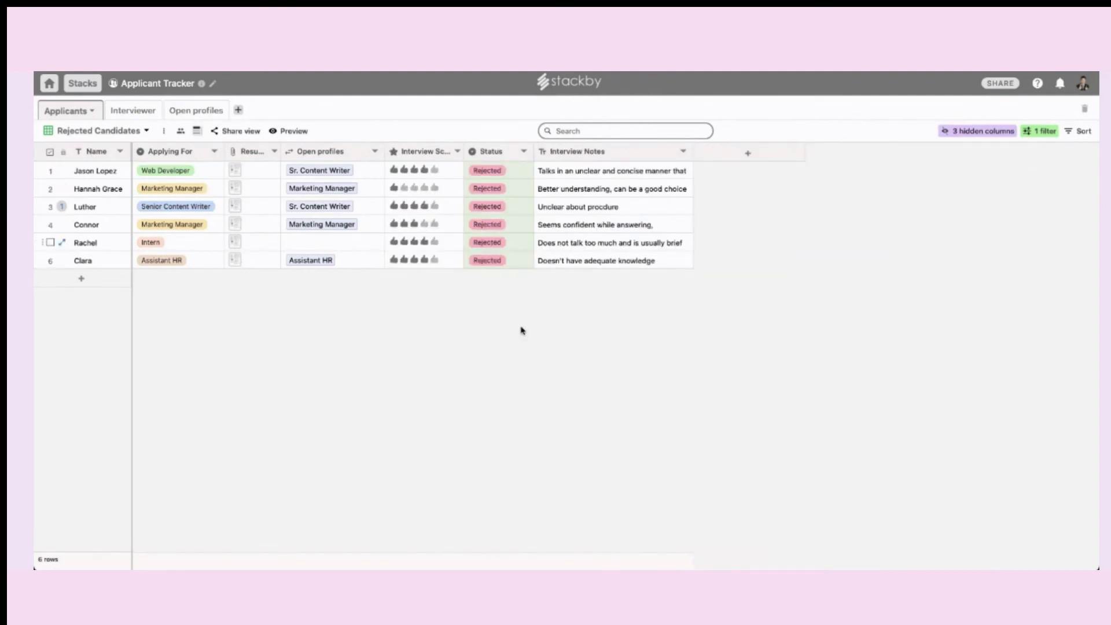